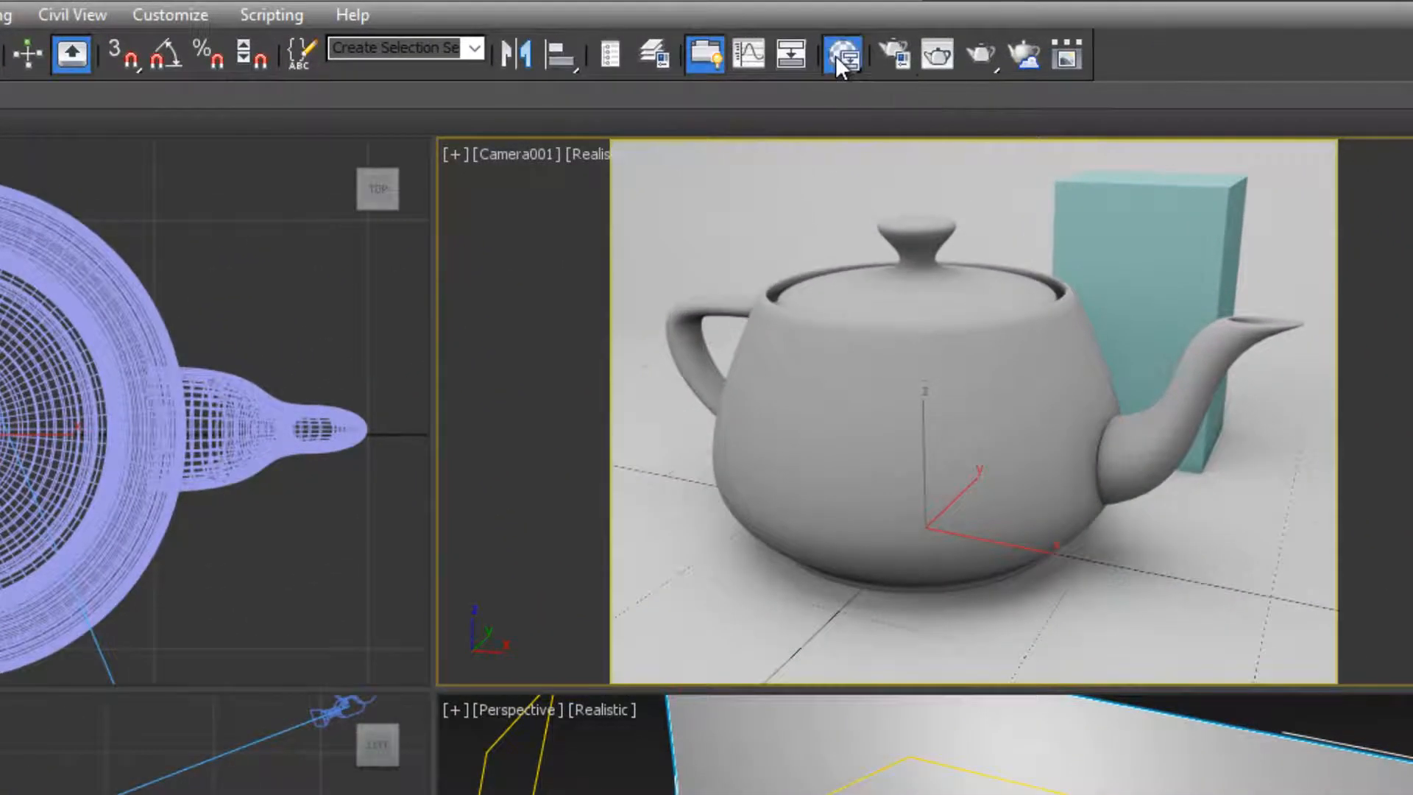
# Switch from the Compact to the Slate Material Editor and maximize its window
pyautogui.click(842, 50)
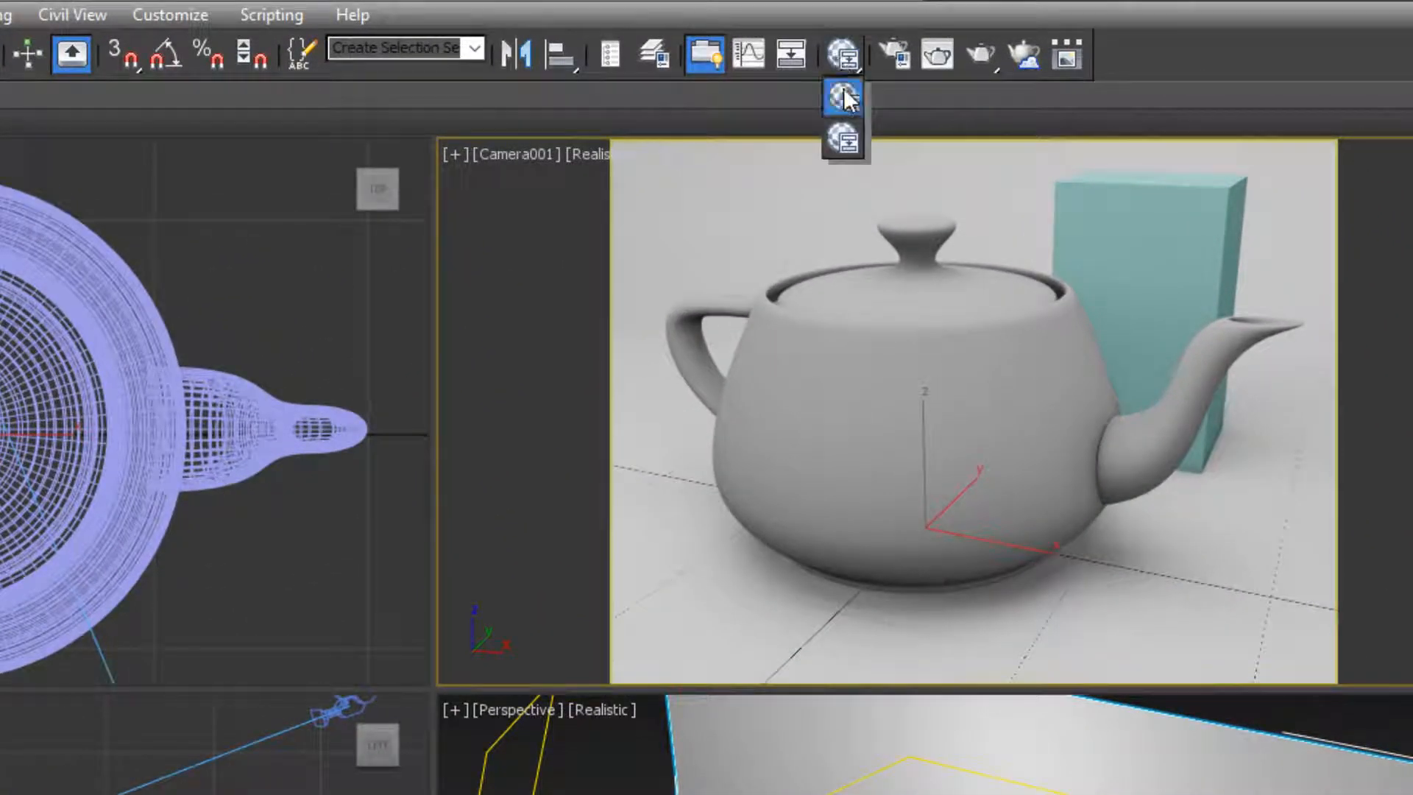
pyautogui.click(838, 94)
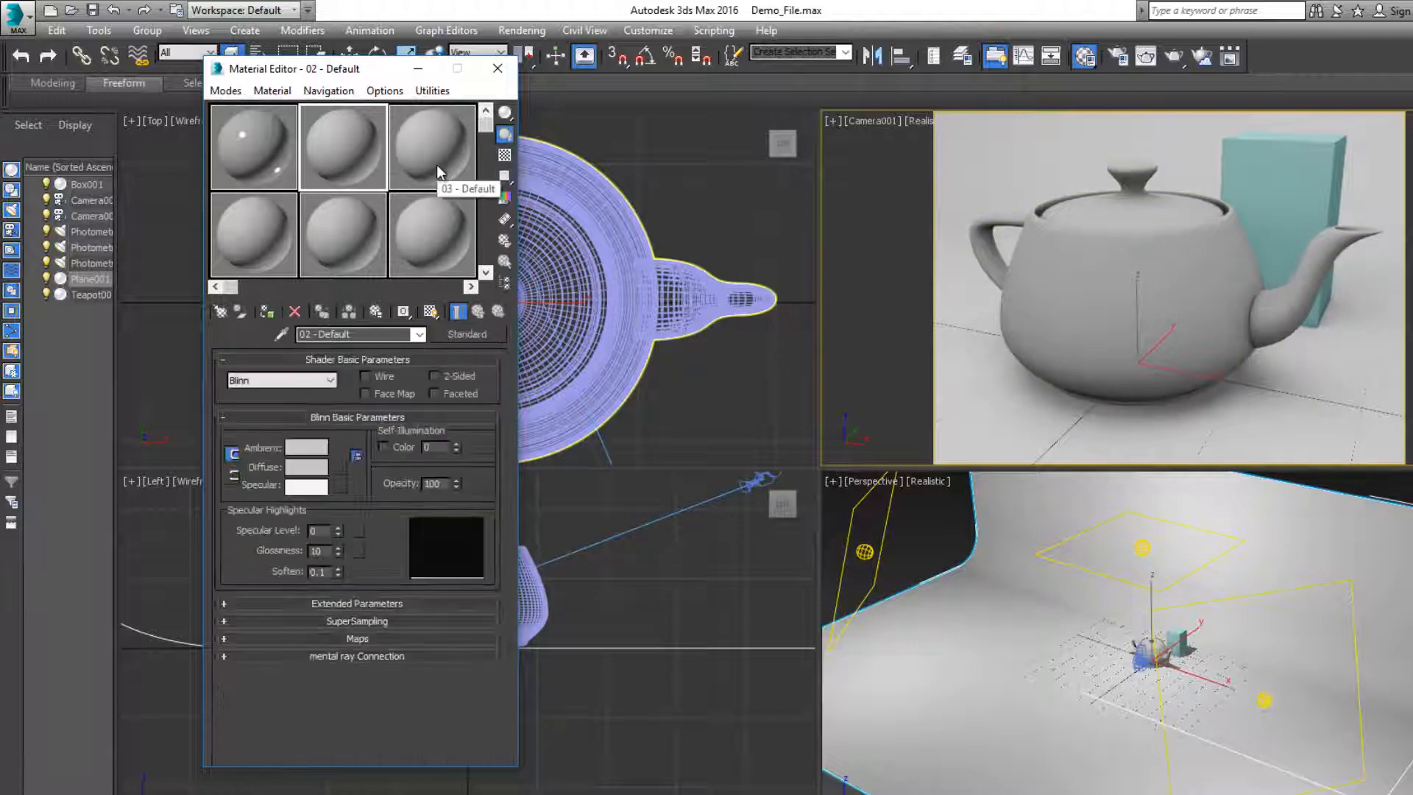
pyautogui.click(254, 146)
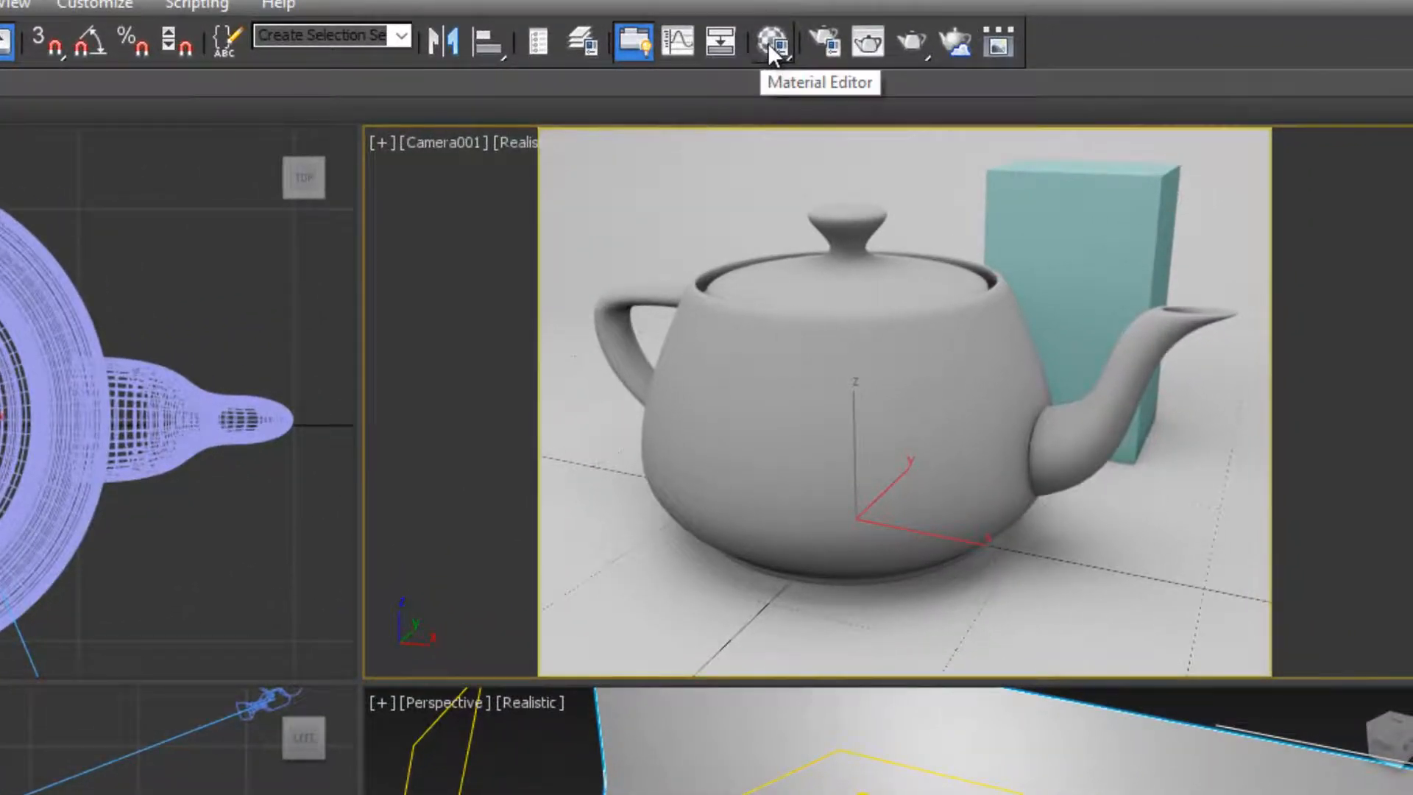
pyautogui.click(767, 38)
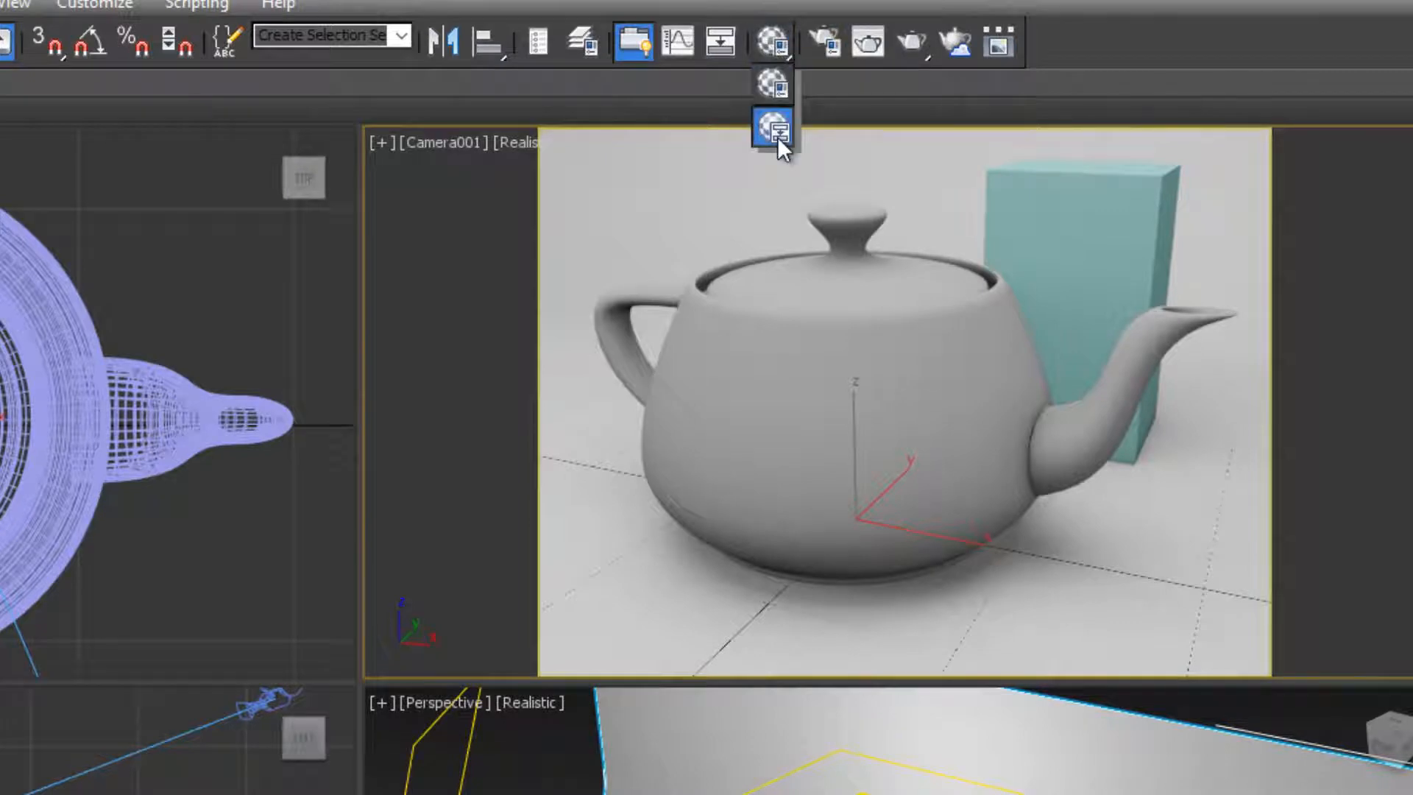
pyautogui.click(777, 124)
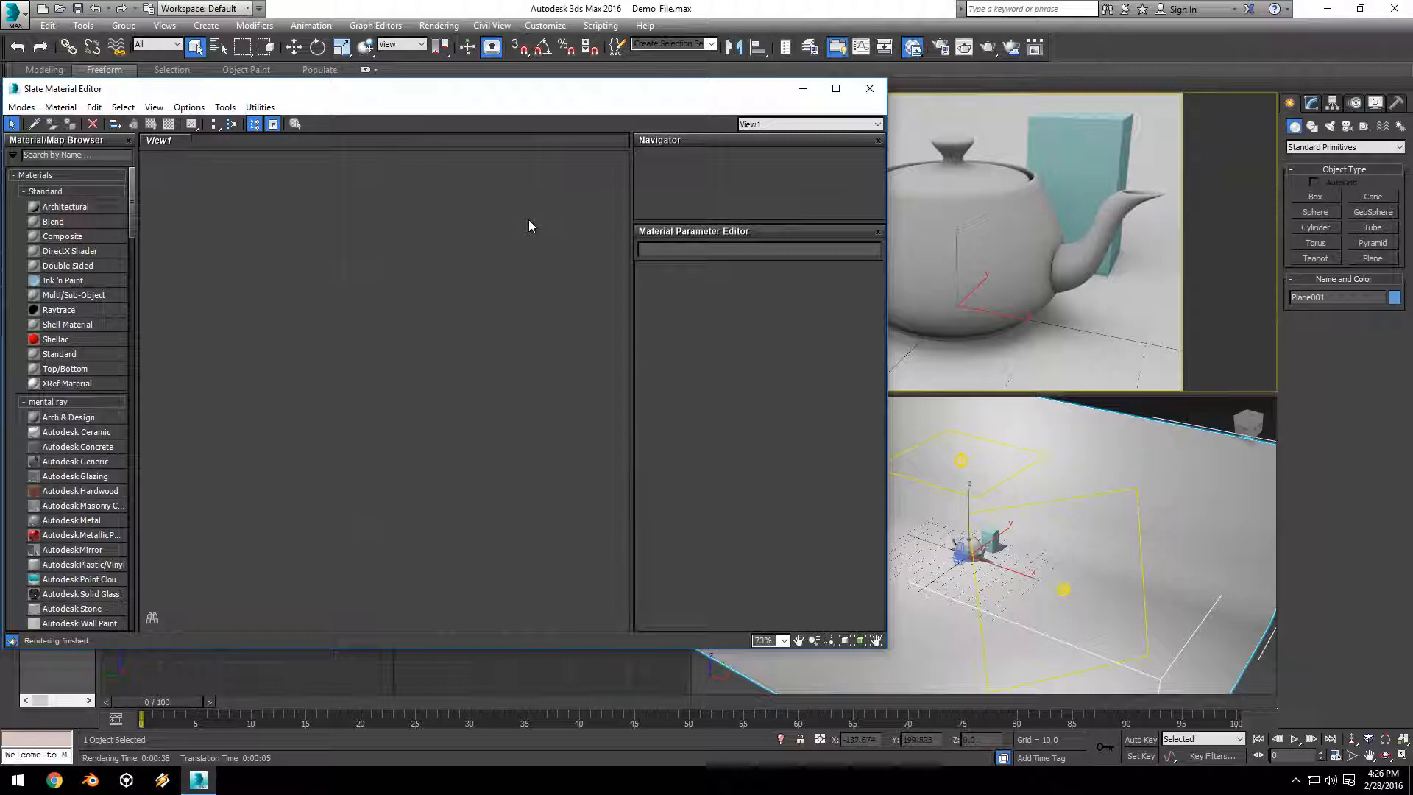
pyautogui.click(835, 89)
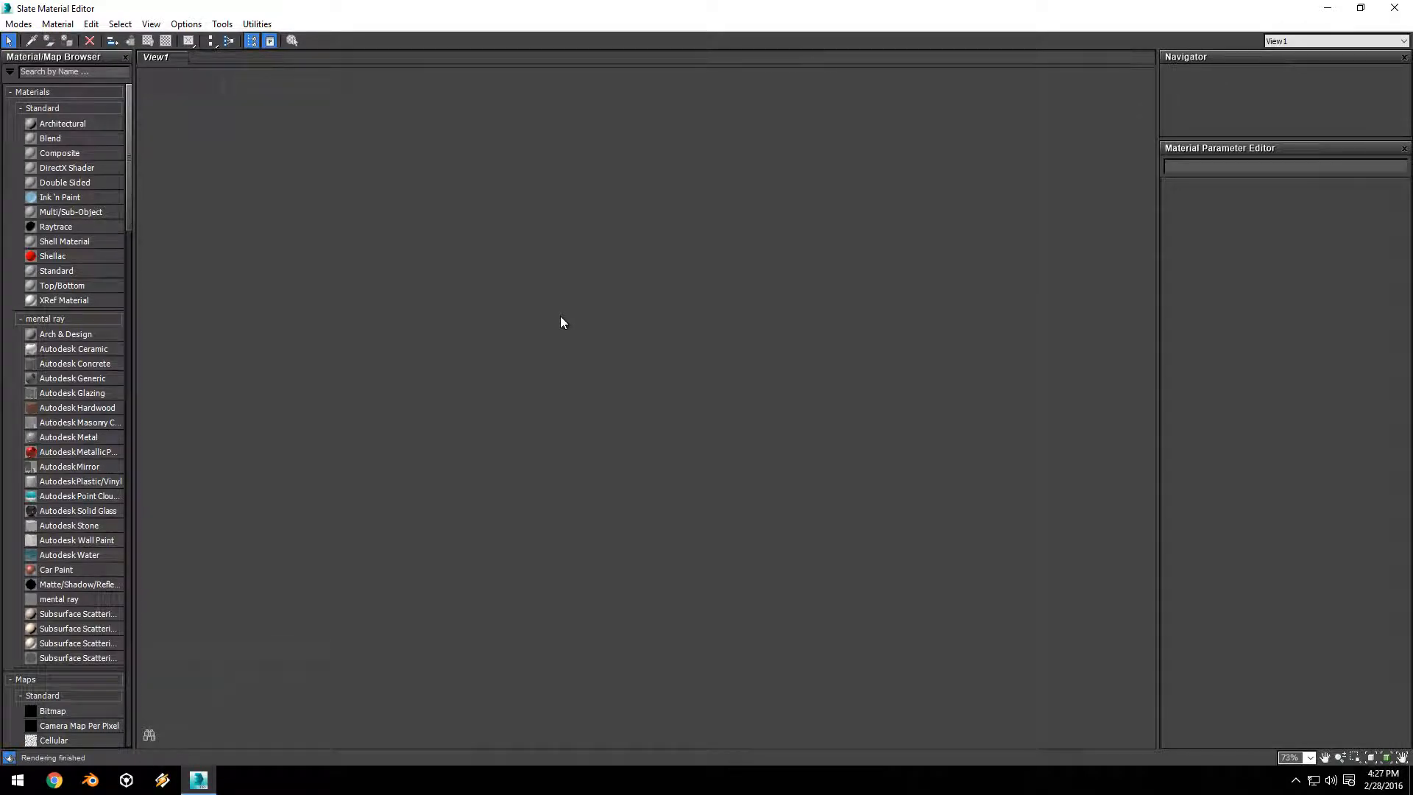
pyautogui.moveTo(247, 322)
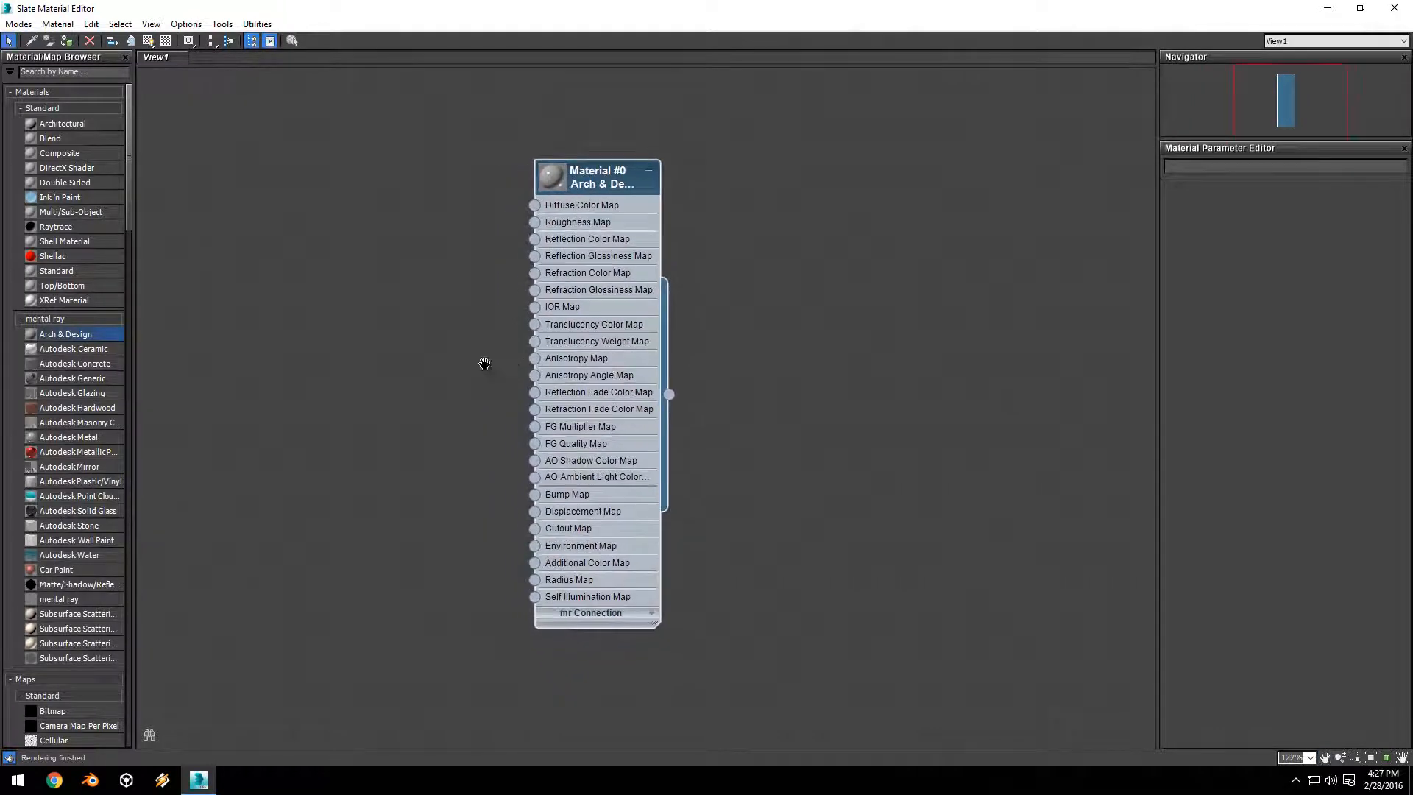
# Set Material #0's diffuse colour to red and enable By IOR (fresnel reflections) under BRDF
pyautogui.moveTo(596, 176); pyautogui.dragTo(580, 182)
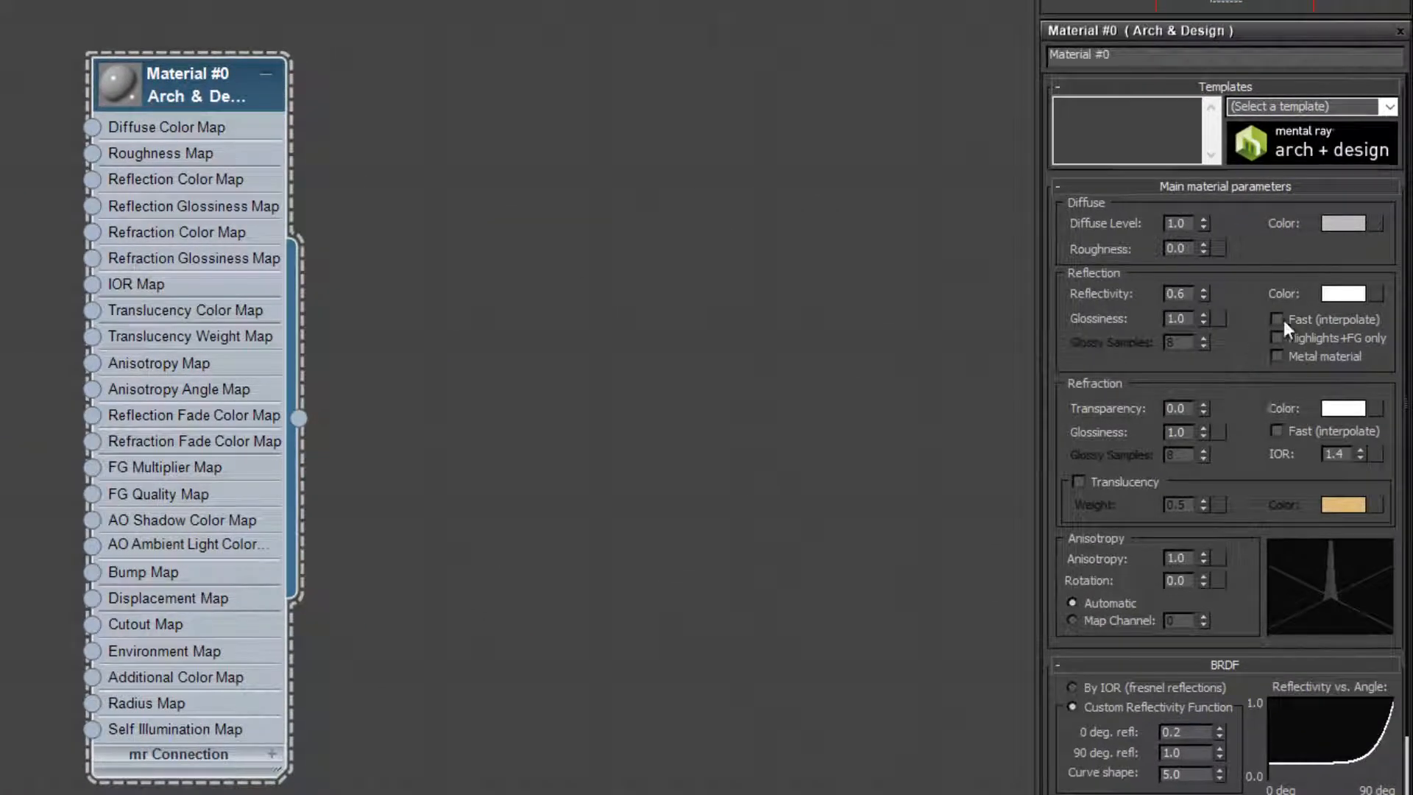
pyautogui.click(1364, 218)
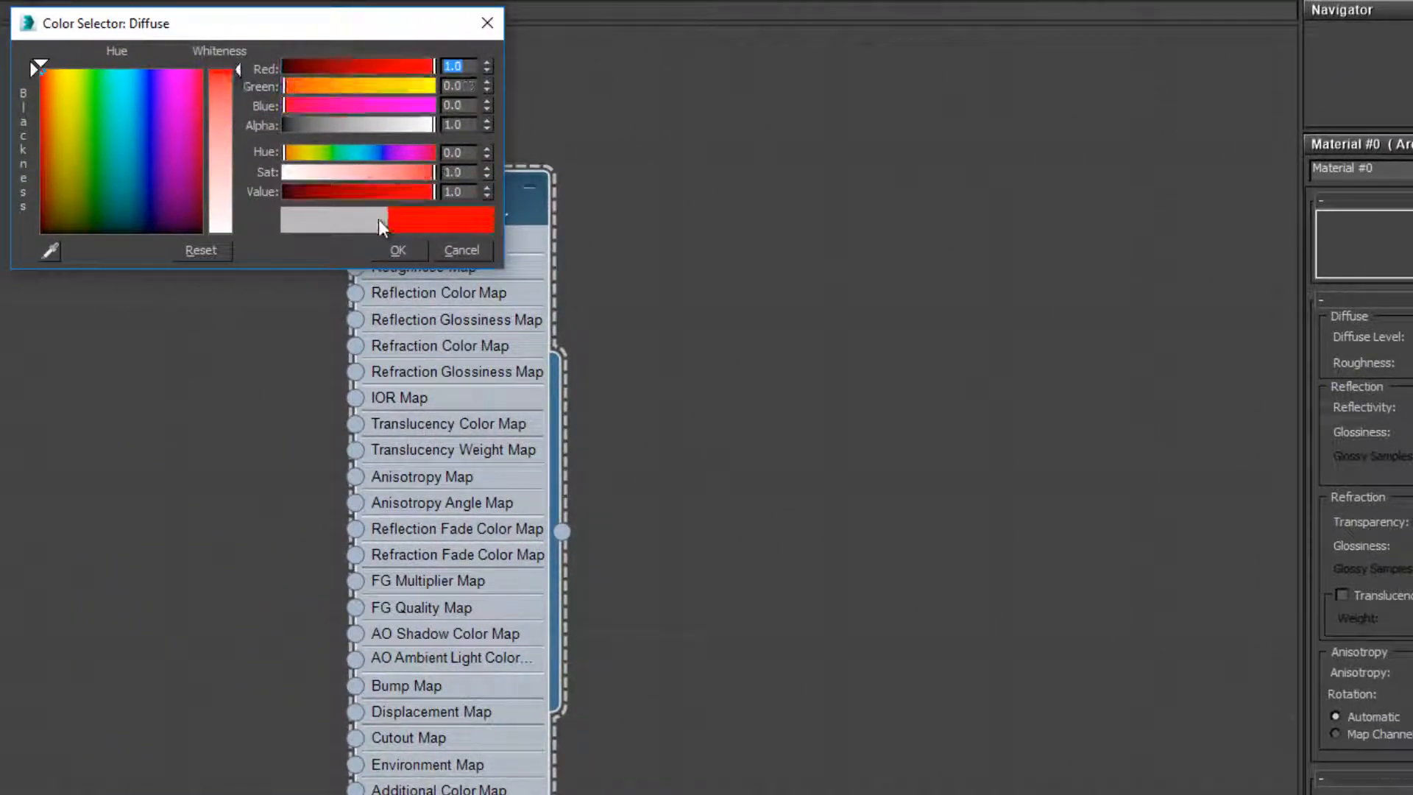
pyautogui.click(397, 250)
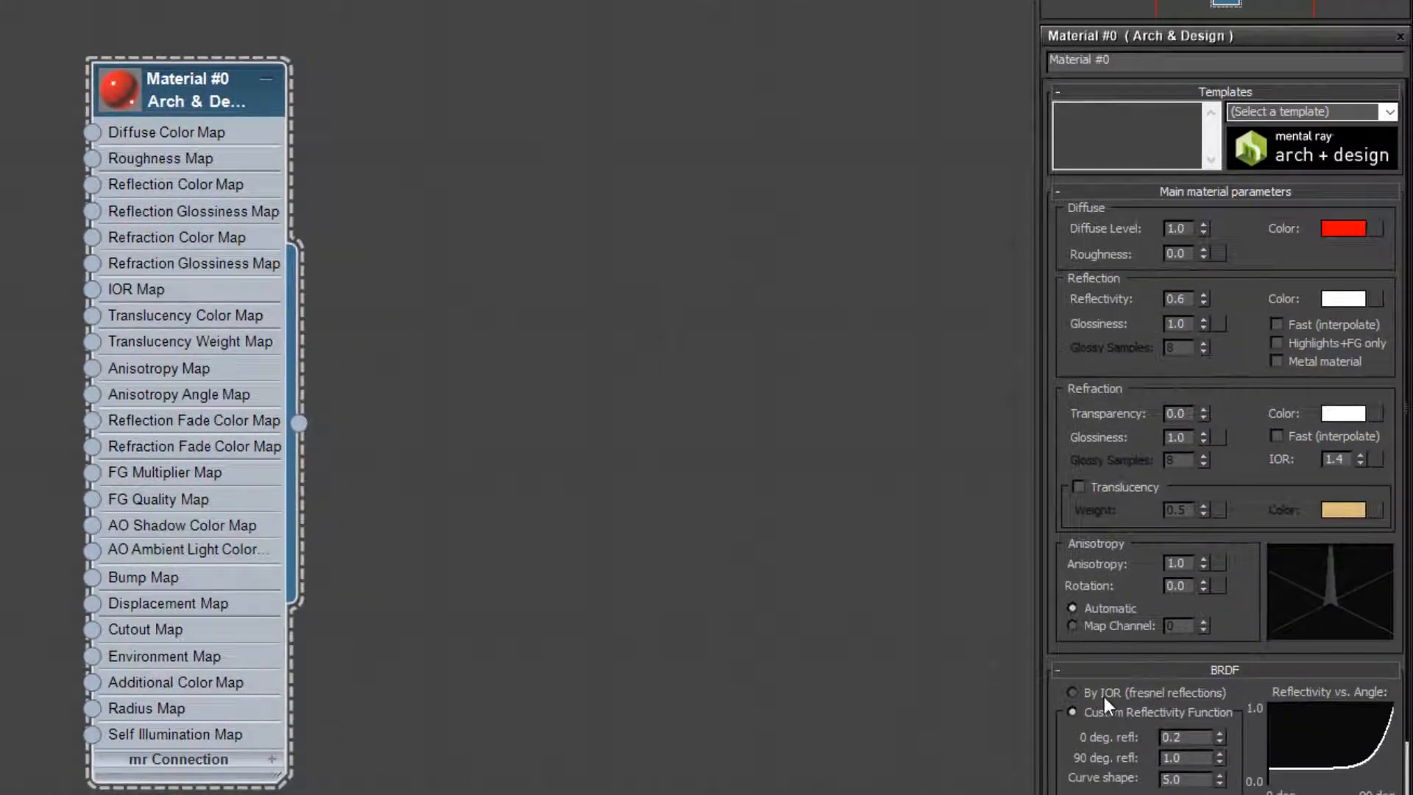
pyautogui.scroll(-3)
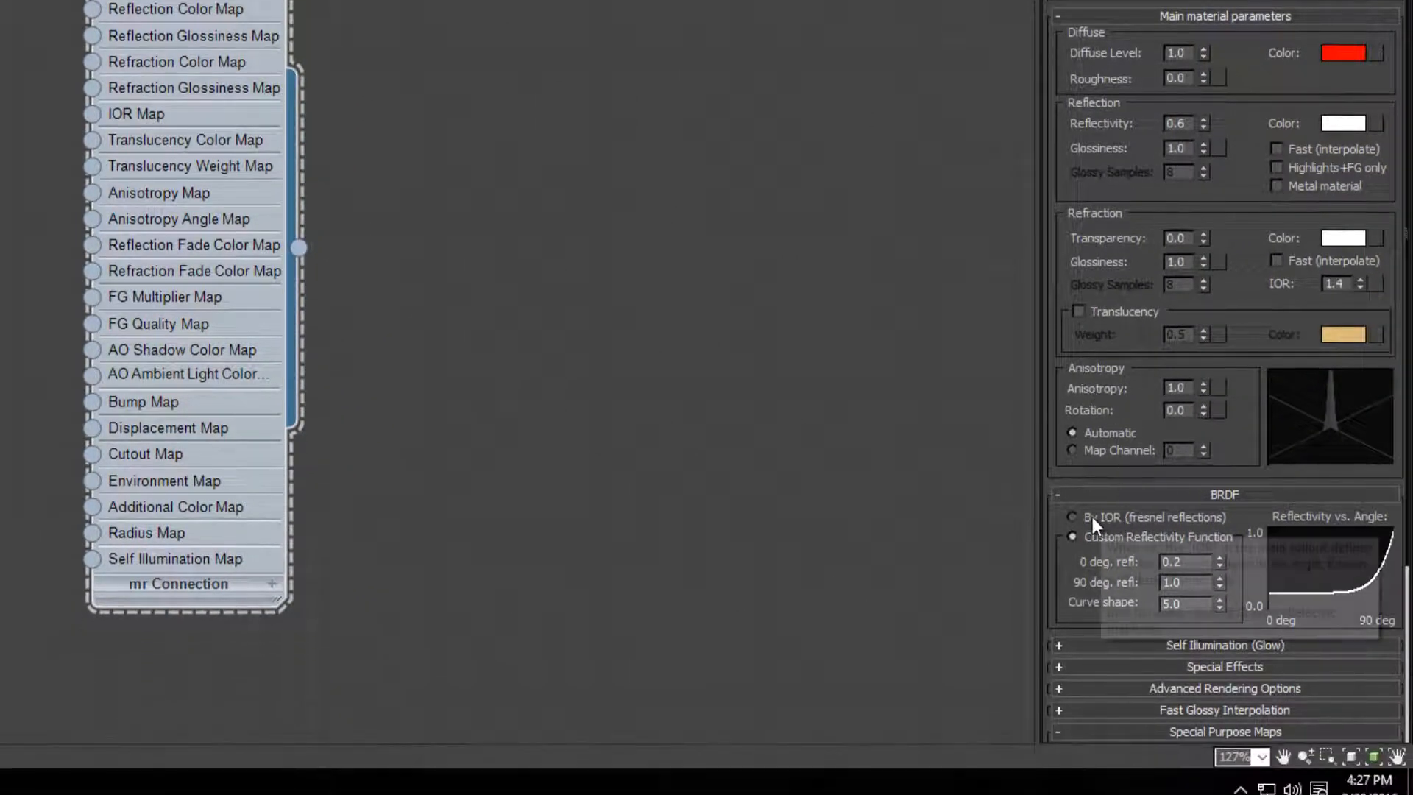
pyautogui.moveTo(1091, 524)
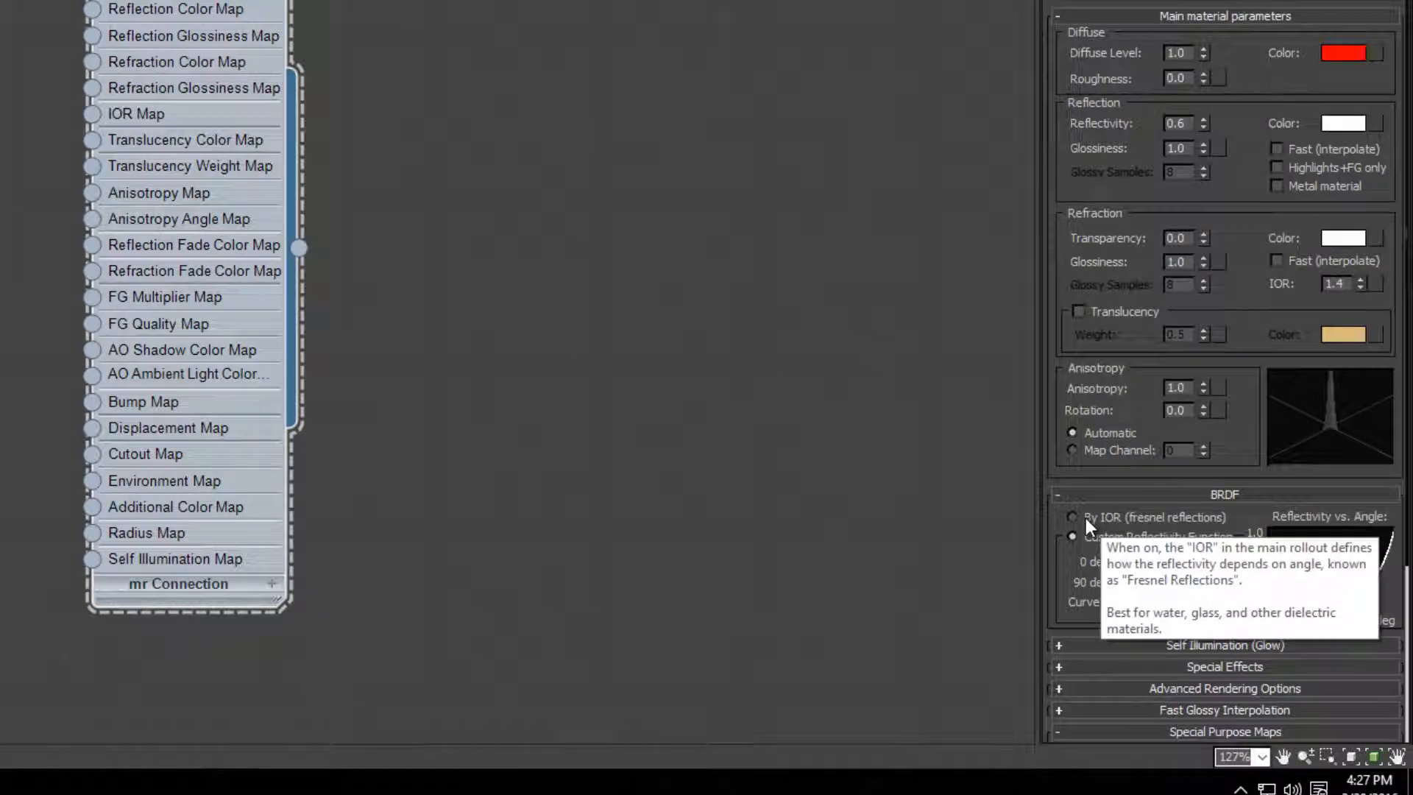
pyautogui.click(1071, 516)
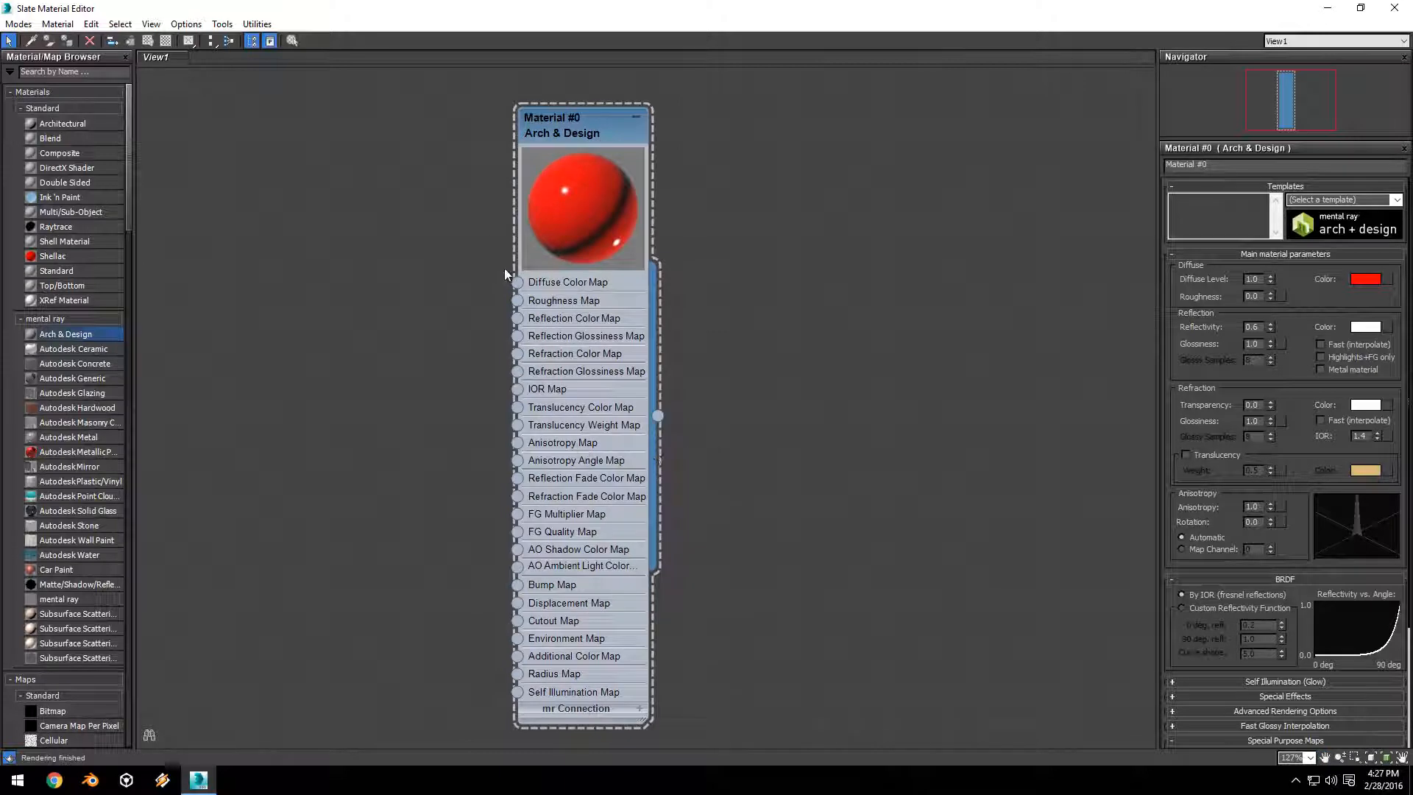
pyautogui.moveTo(520, 297)
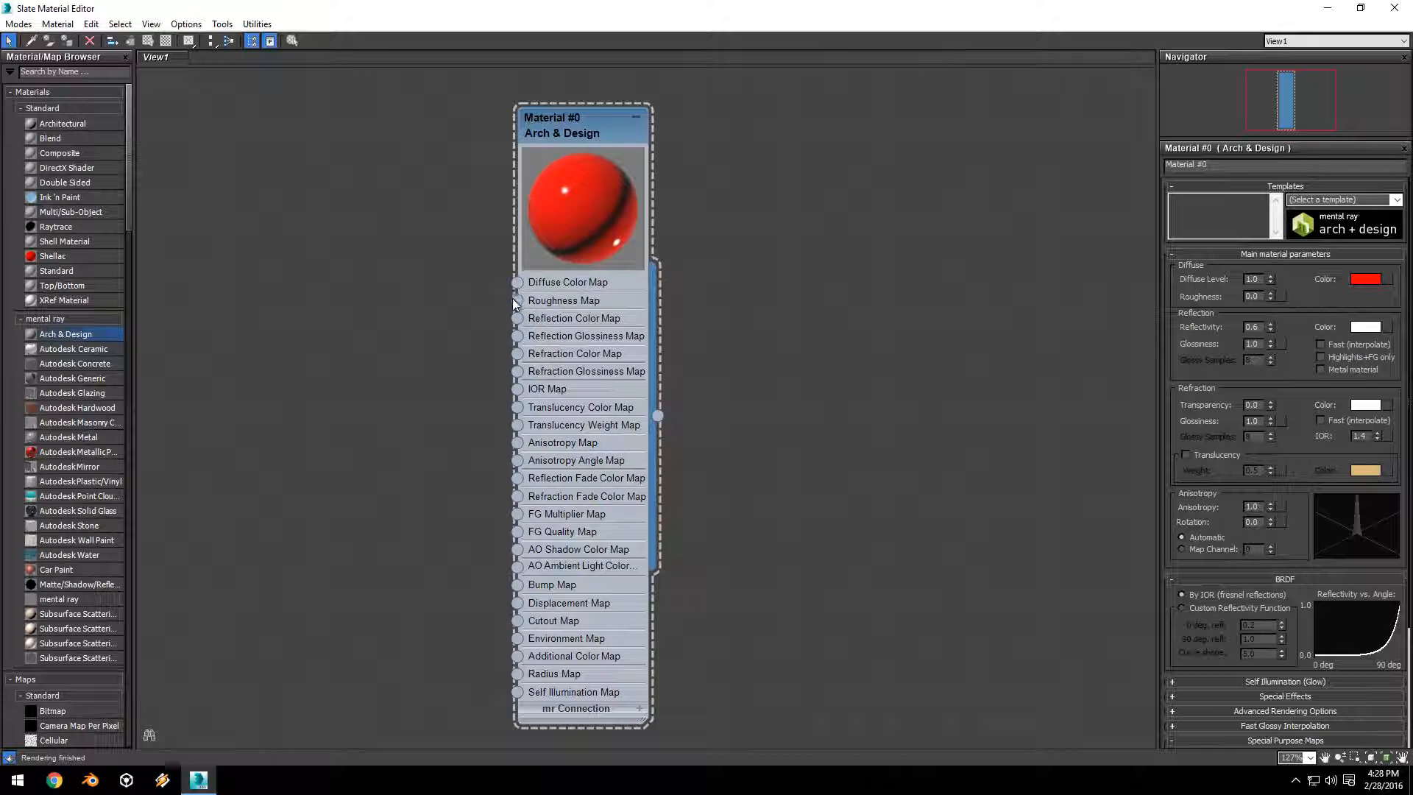
pyautogui.moveTo(363, 438)
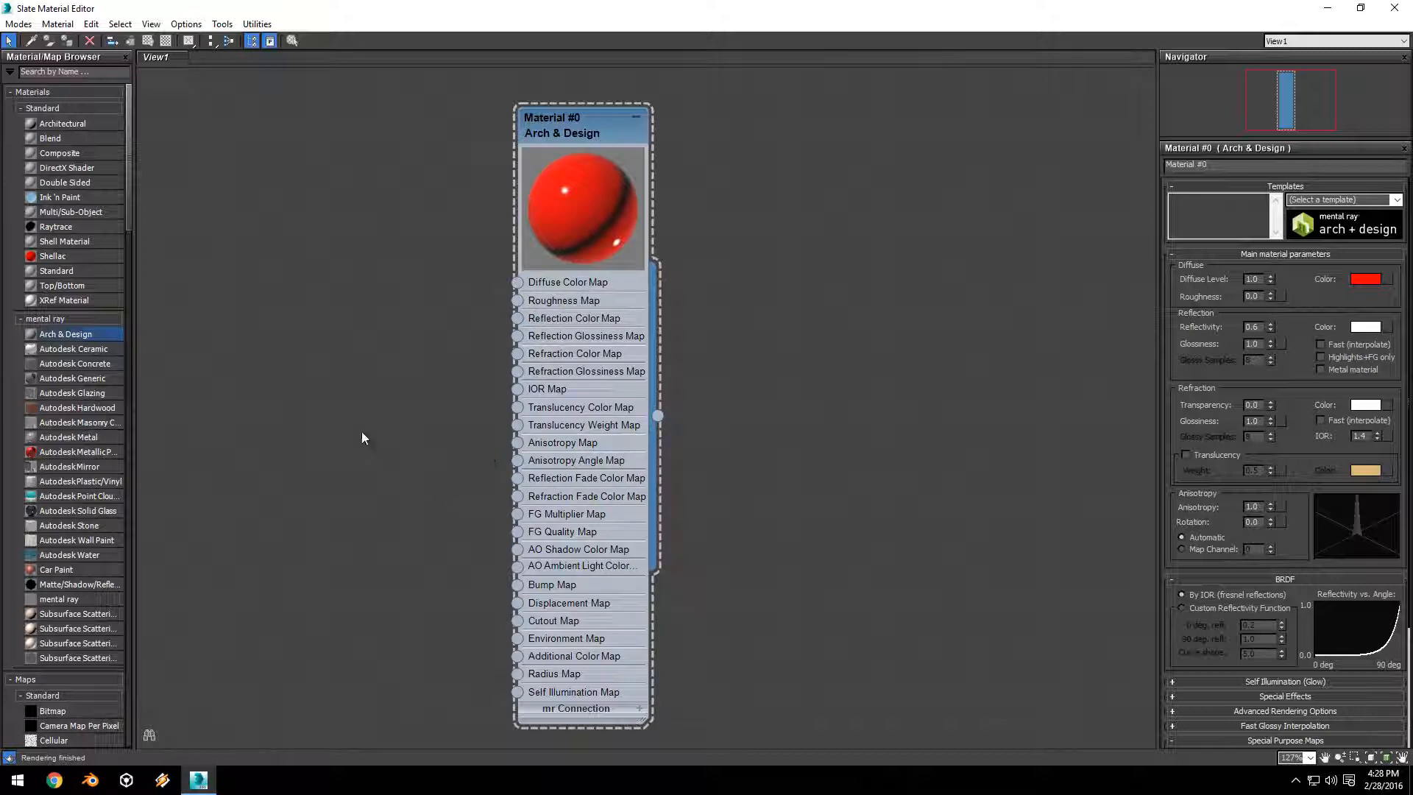
pyautogui.moveTo(291, 329)
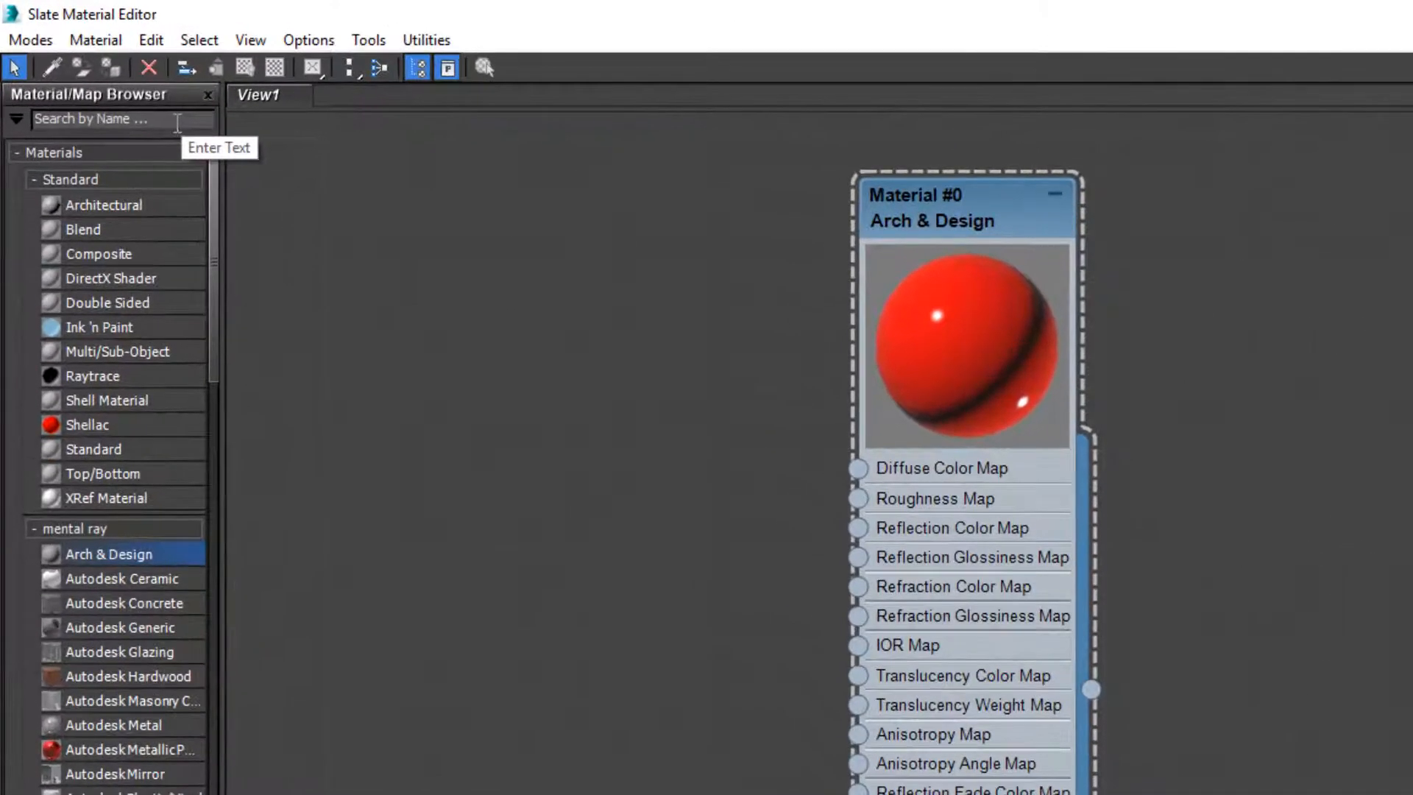
# Find the Checker map in the browser and wire it into Material #0's Diffuse Color Map socket
pyautogui.write('chi')
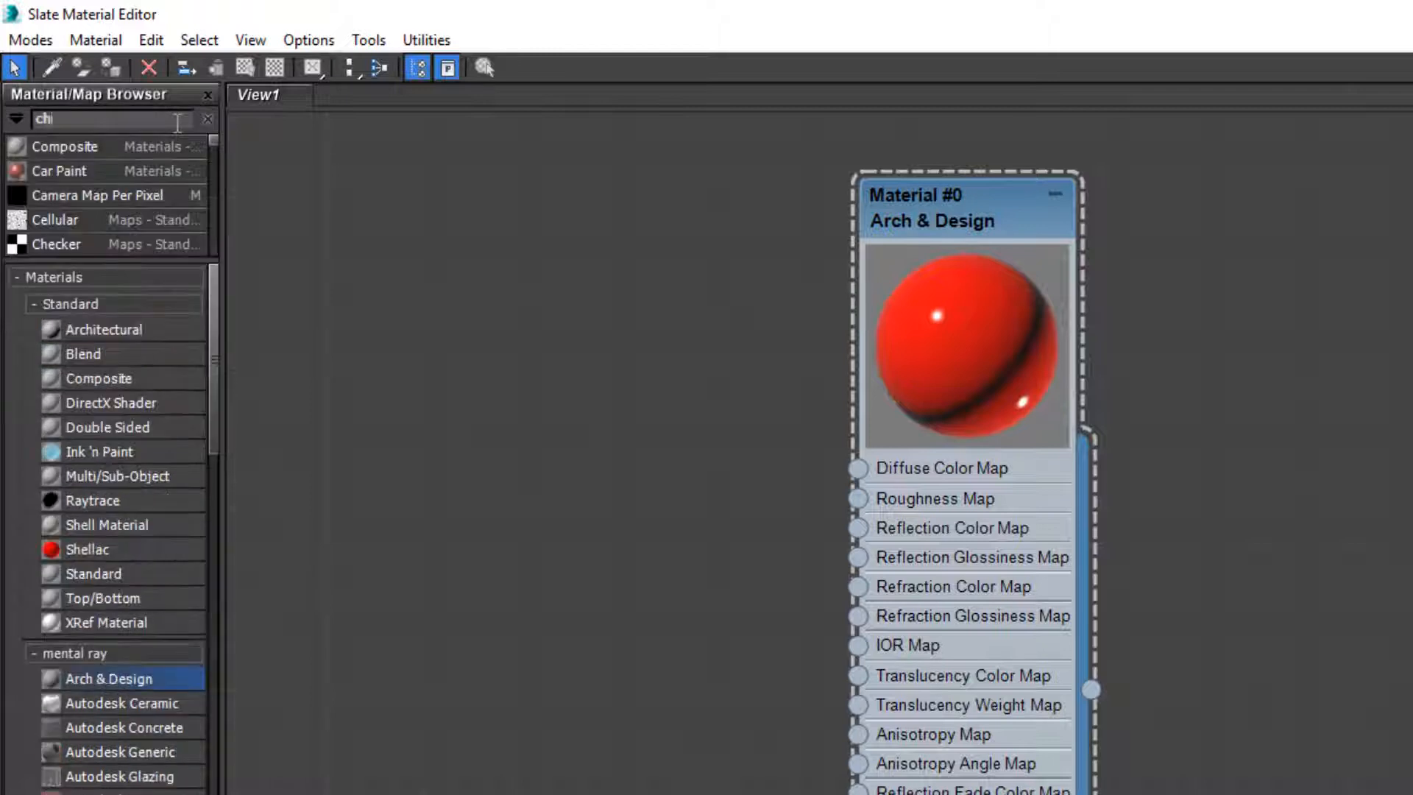
pyautogui.write('checker')
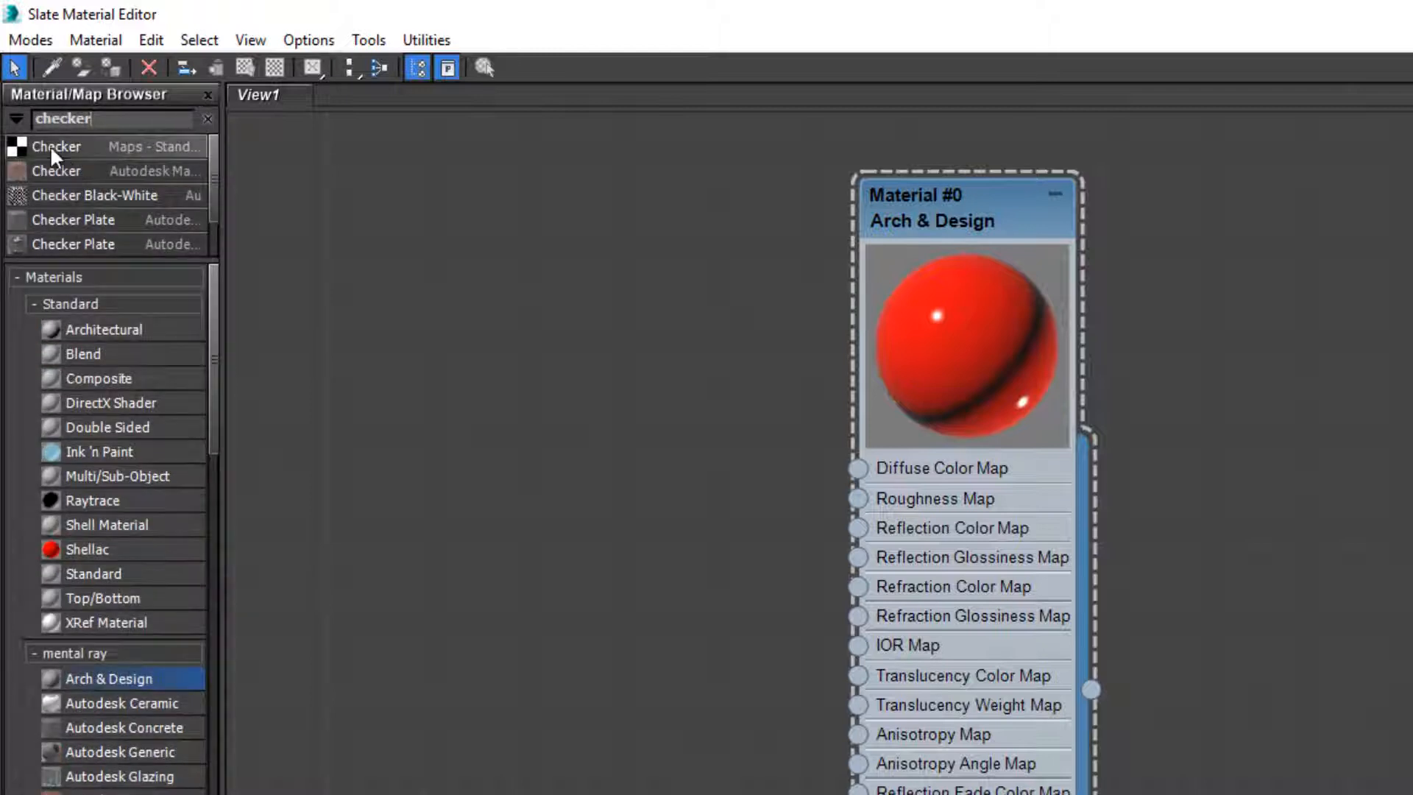
pyautogui.moveTo(56, 145); pyautogui.dragTo(437, 473)
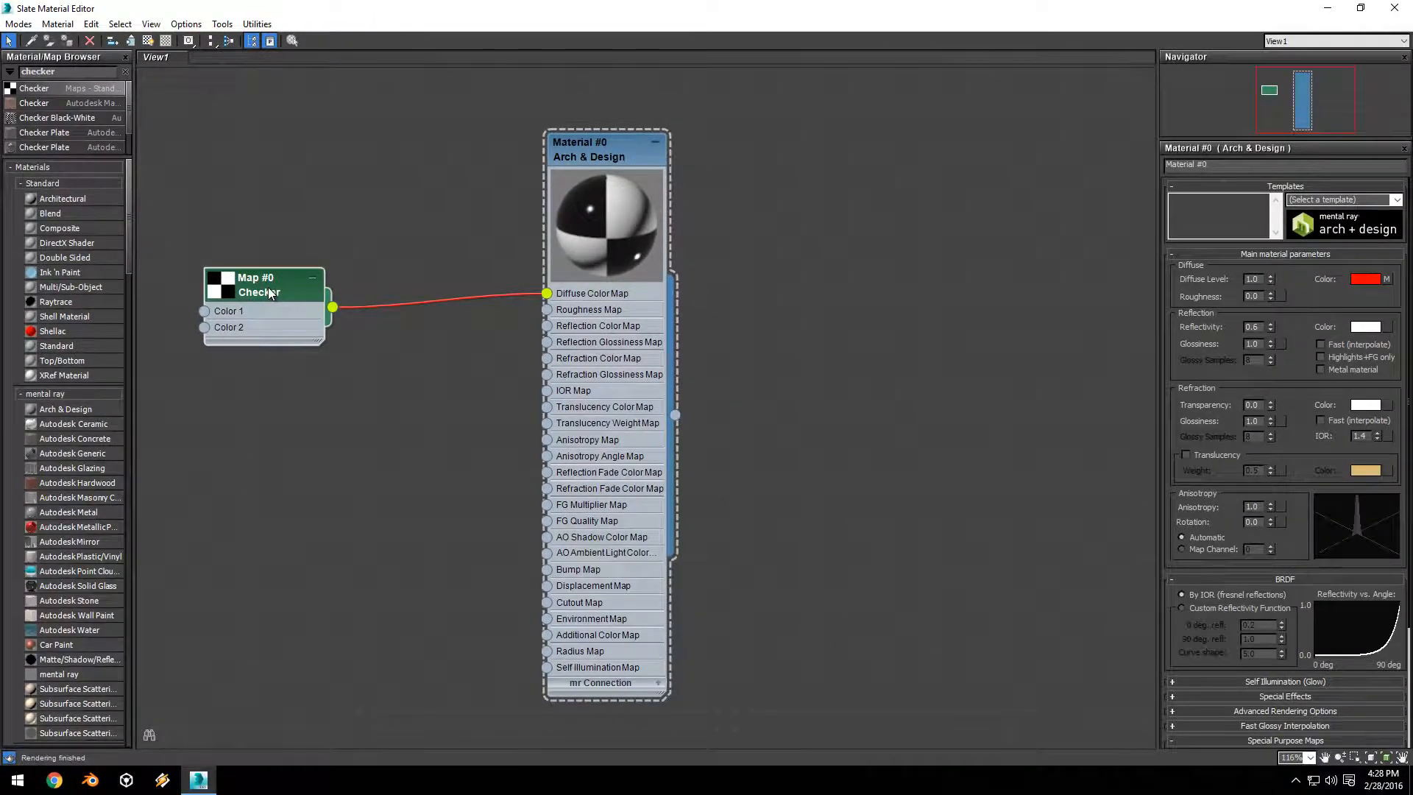
# Set the Checker map's Coordinates Tiling to 5.0 in U and V
pyautogui.click(265, 284)
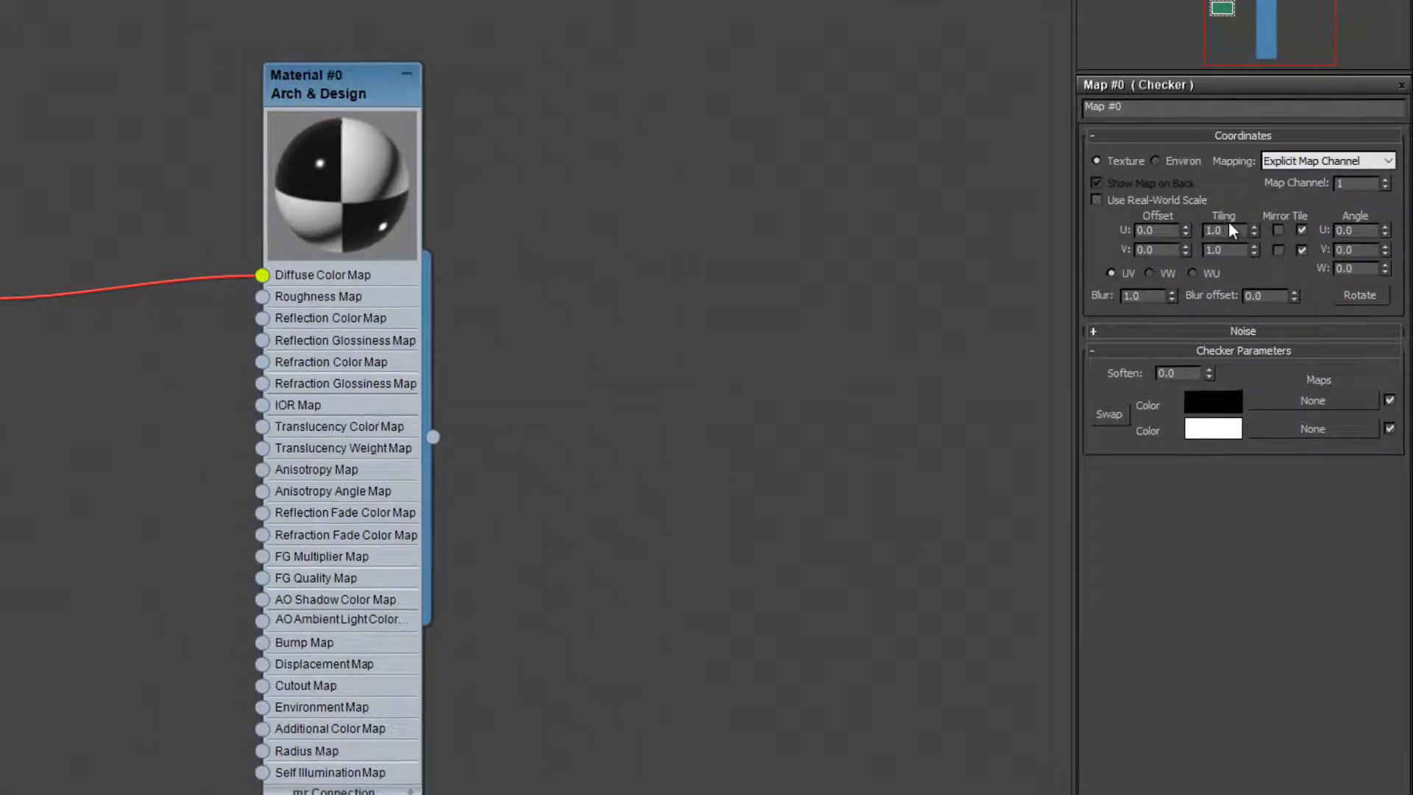
pyautogui.write('5.0')
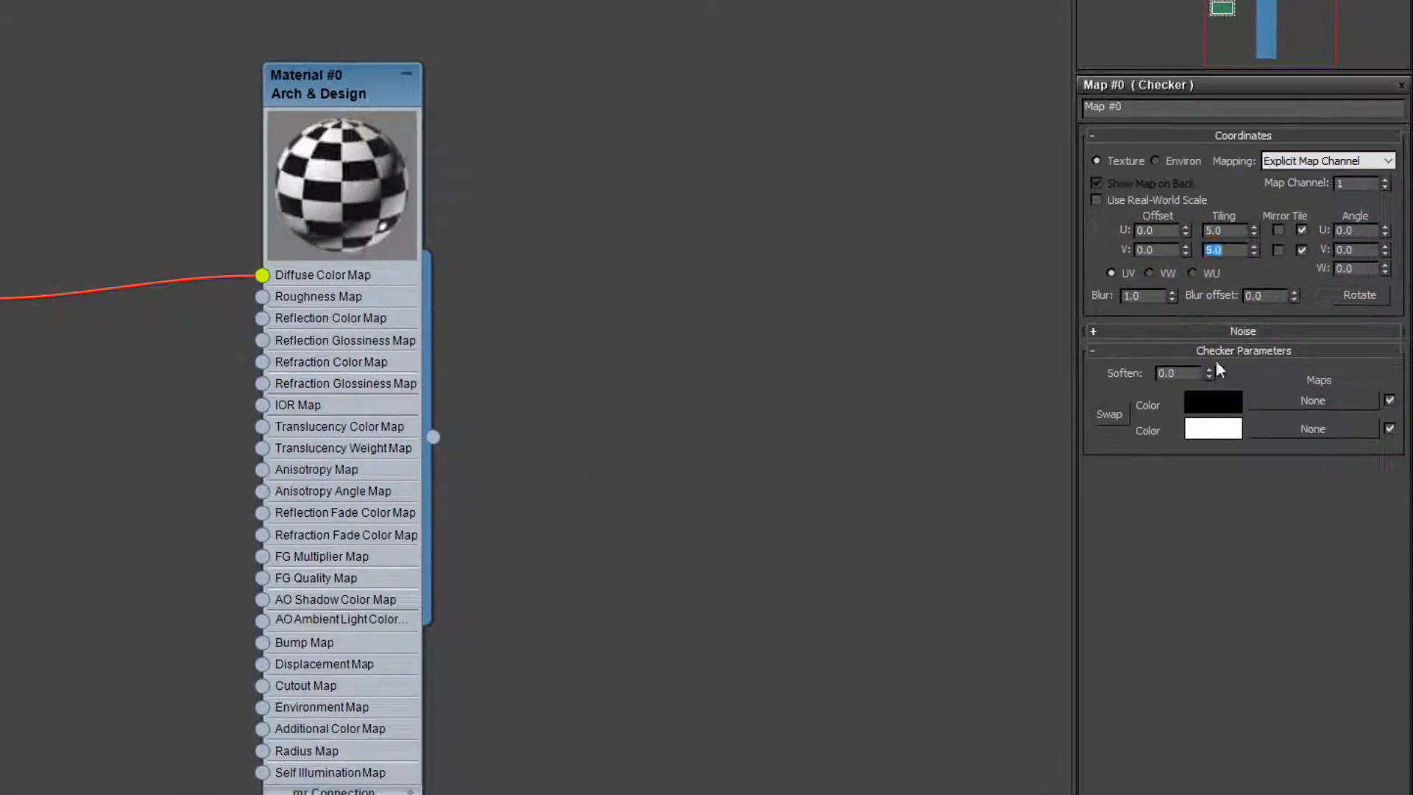
pyautogui.click(1213, 400)
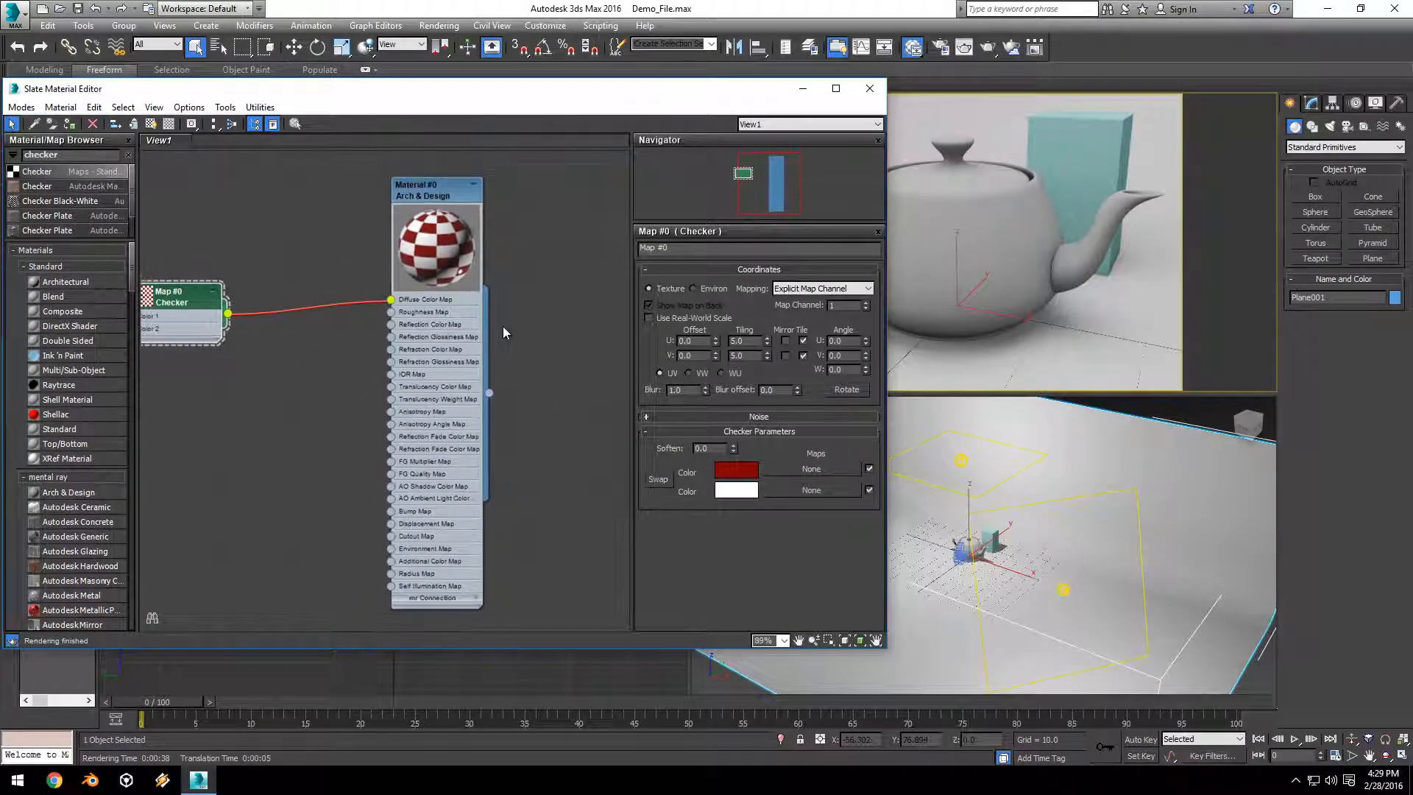
pyautogui.moveTo(499, 306)
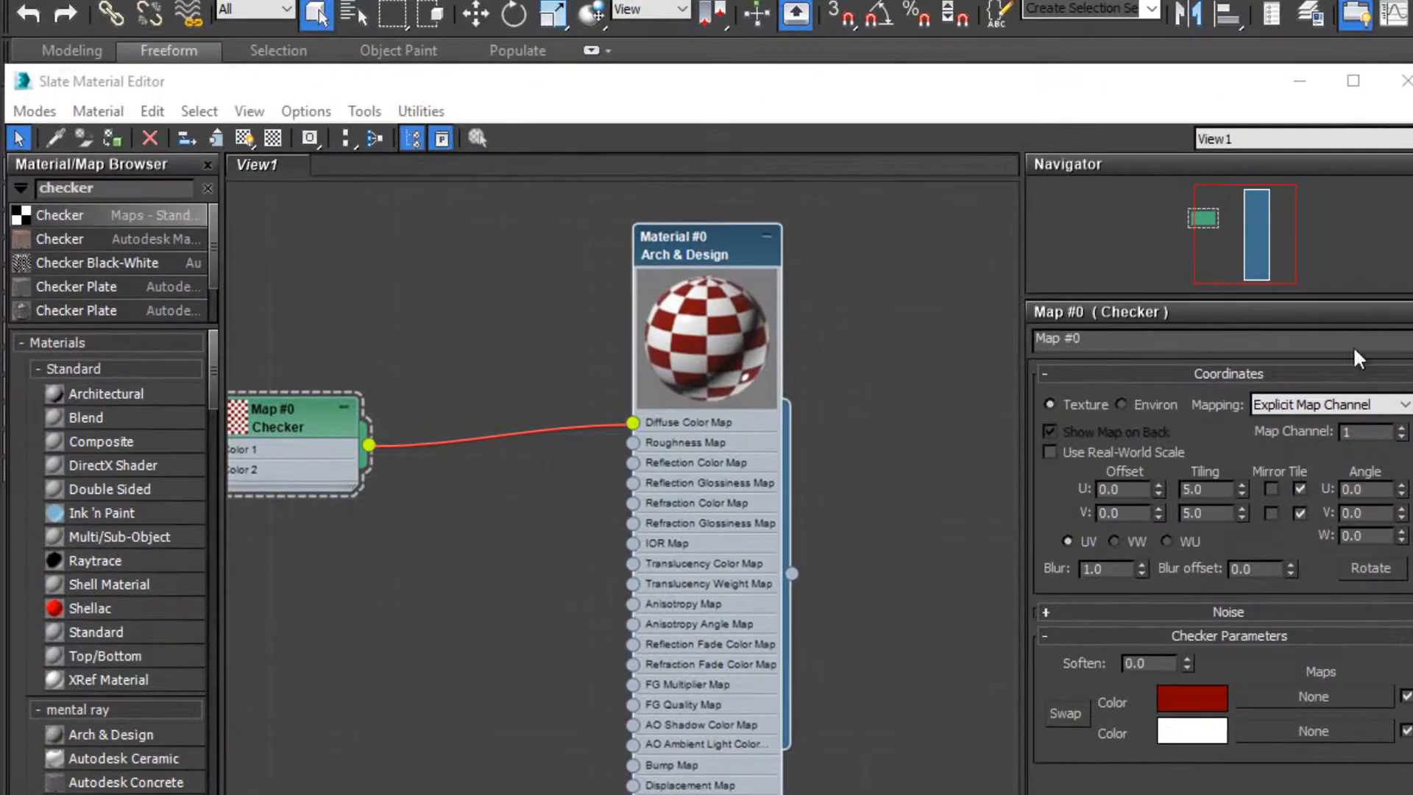
pyautogui.moveTo(124, 139)
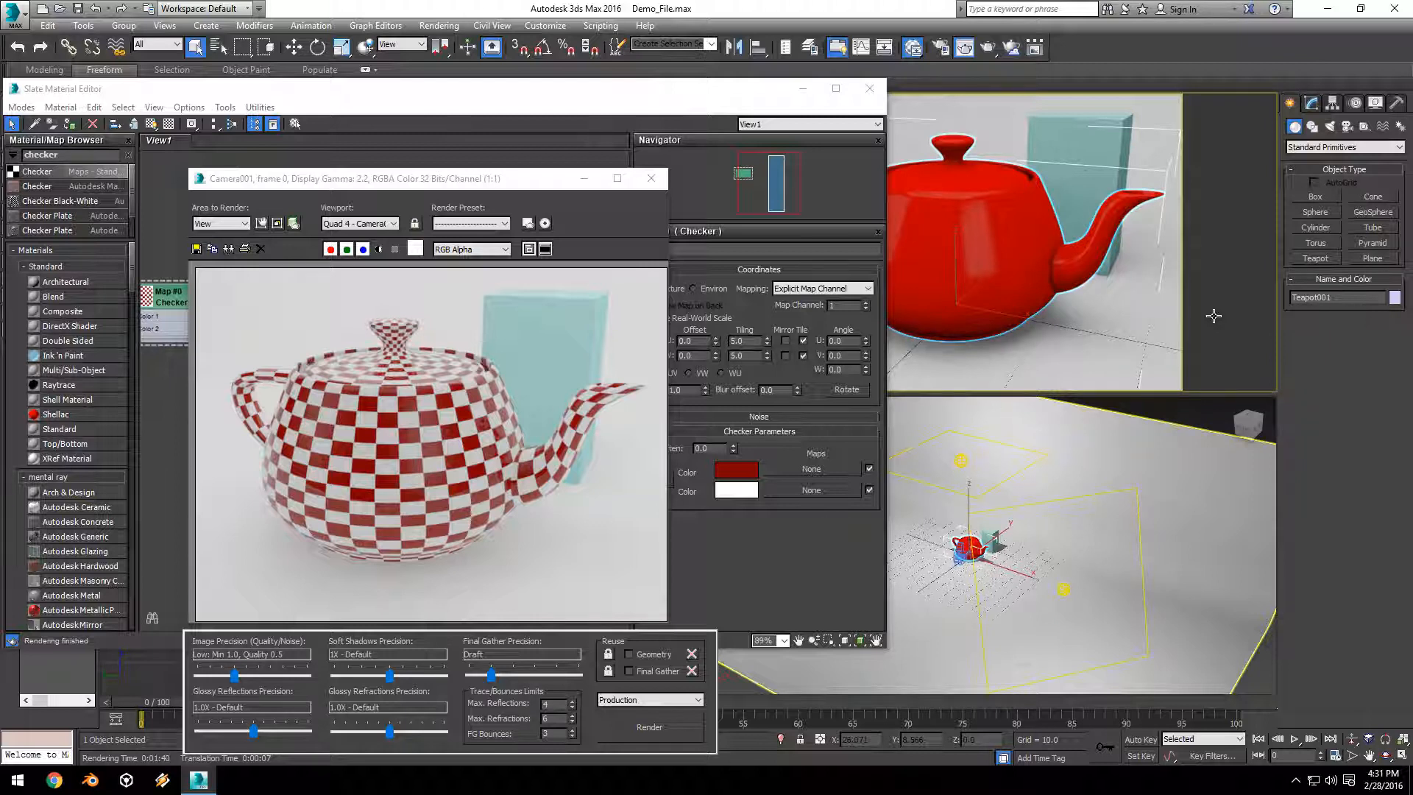
# Close the Camera001 render frame and maximize the Slate editor again
pyautogui.click(650, 178)
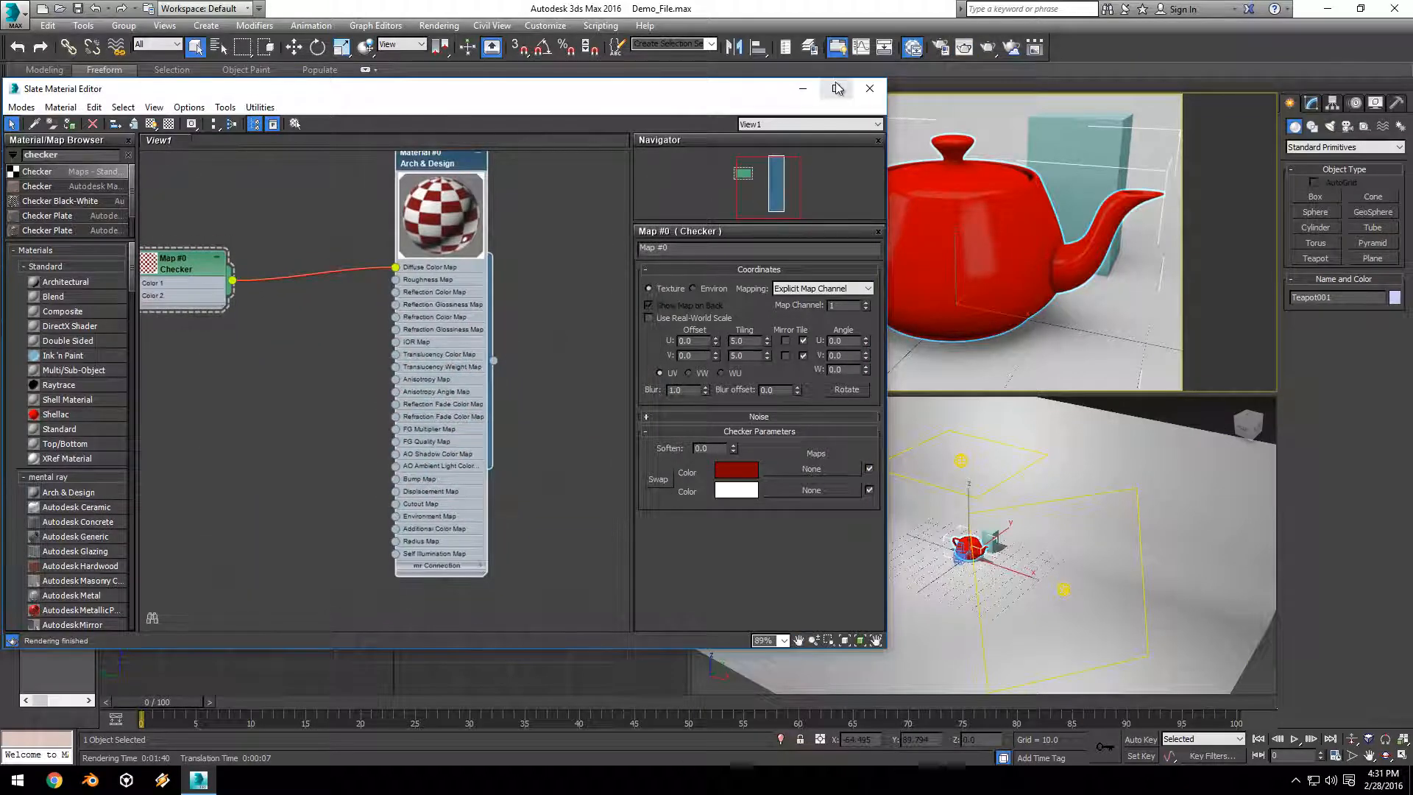
pyautogui.click(835, 88)
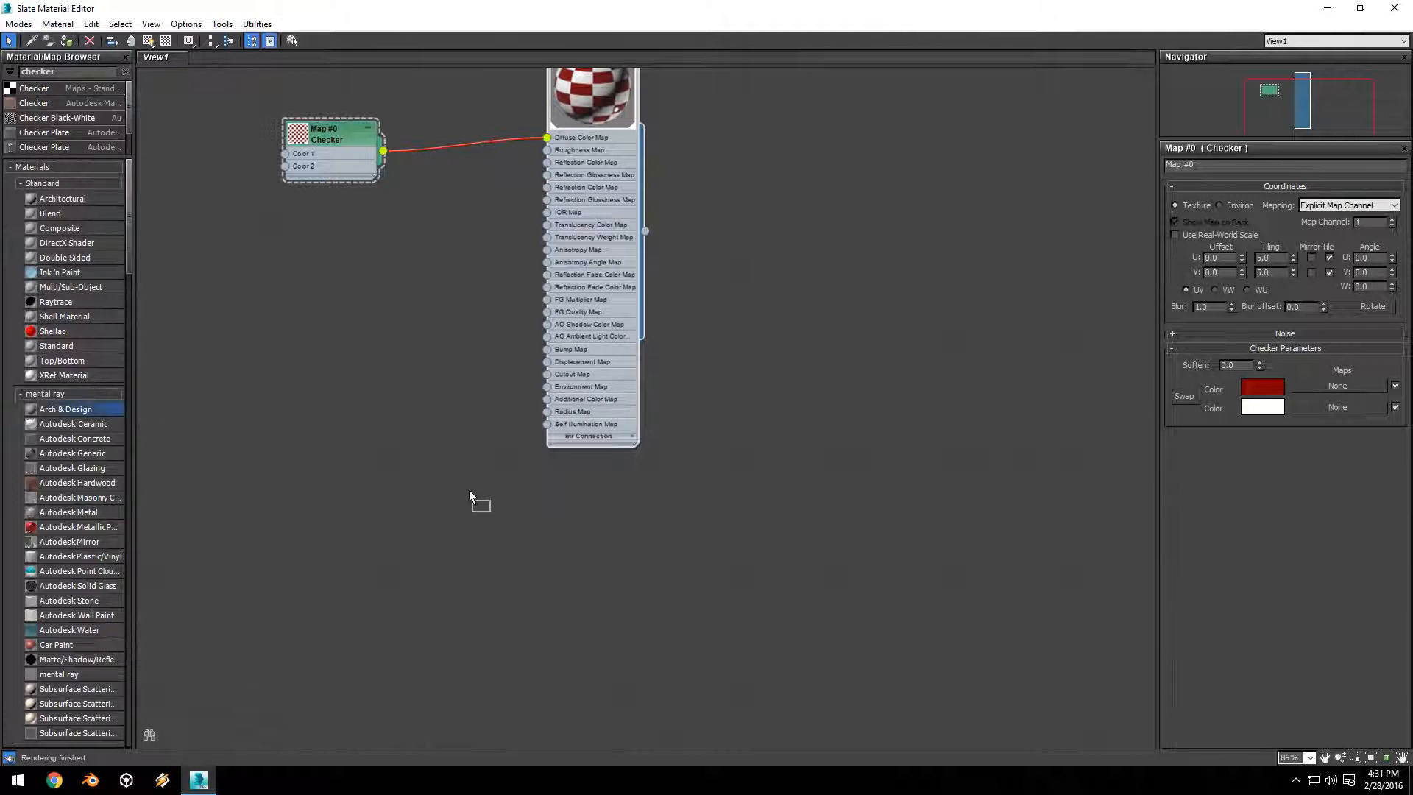
# Add an Arch & Design Material #1 and give it a green diffuse colour
pyautogui.doubleClick(65, 409)
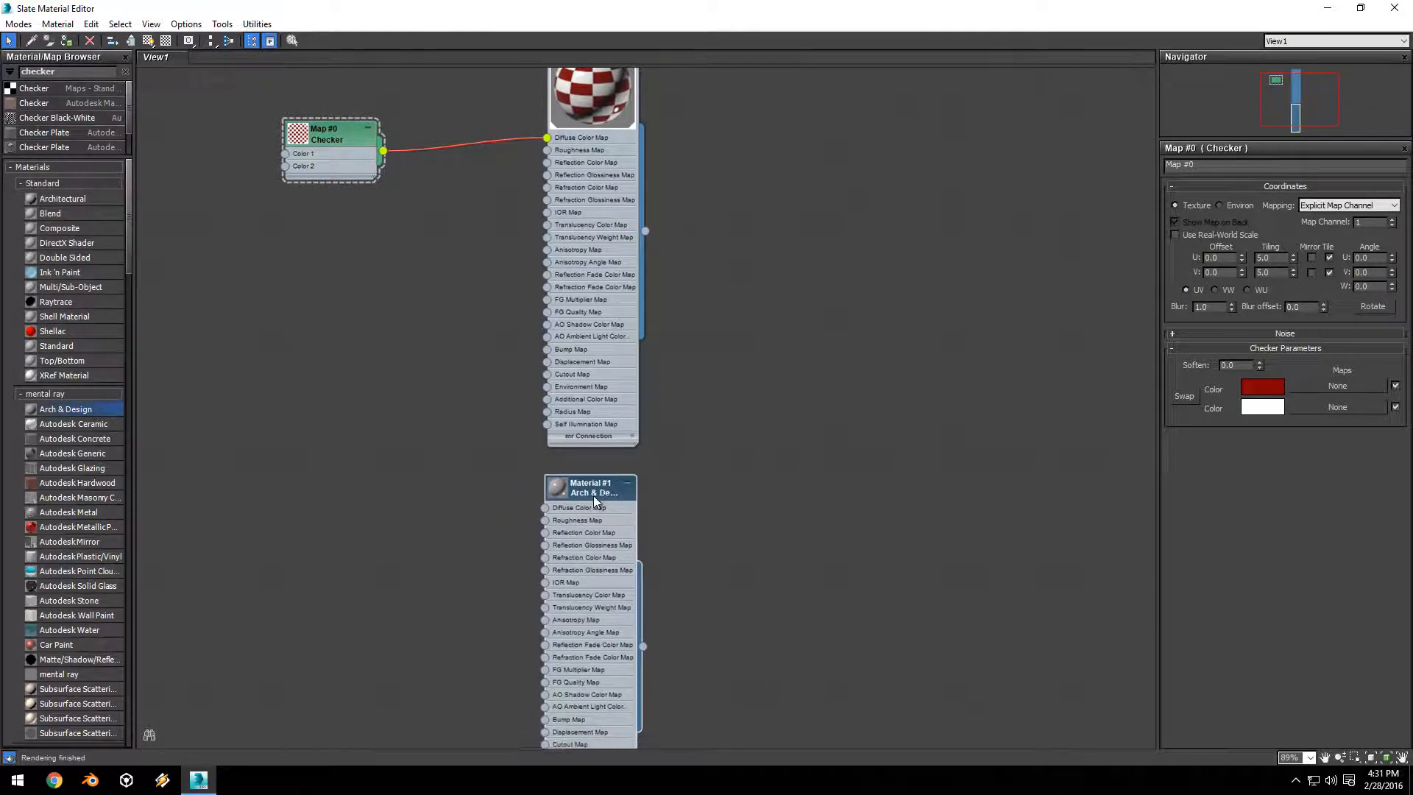
pyautogui.click(592, 487)
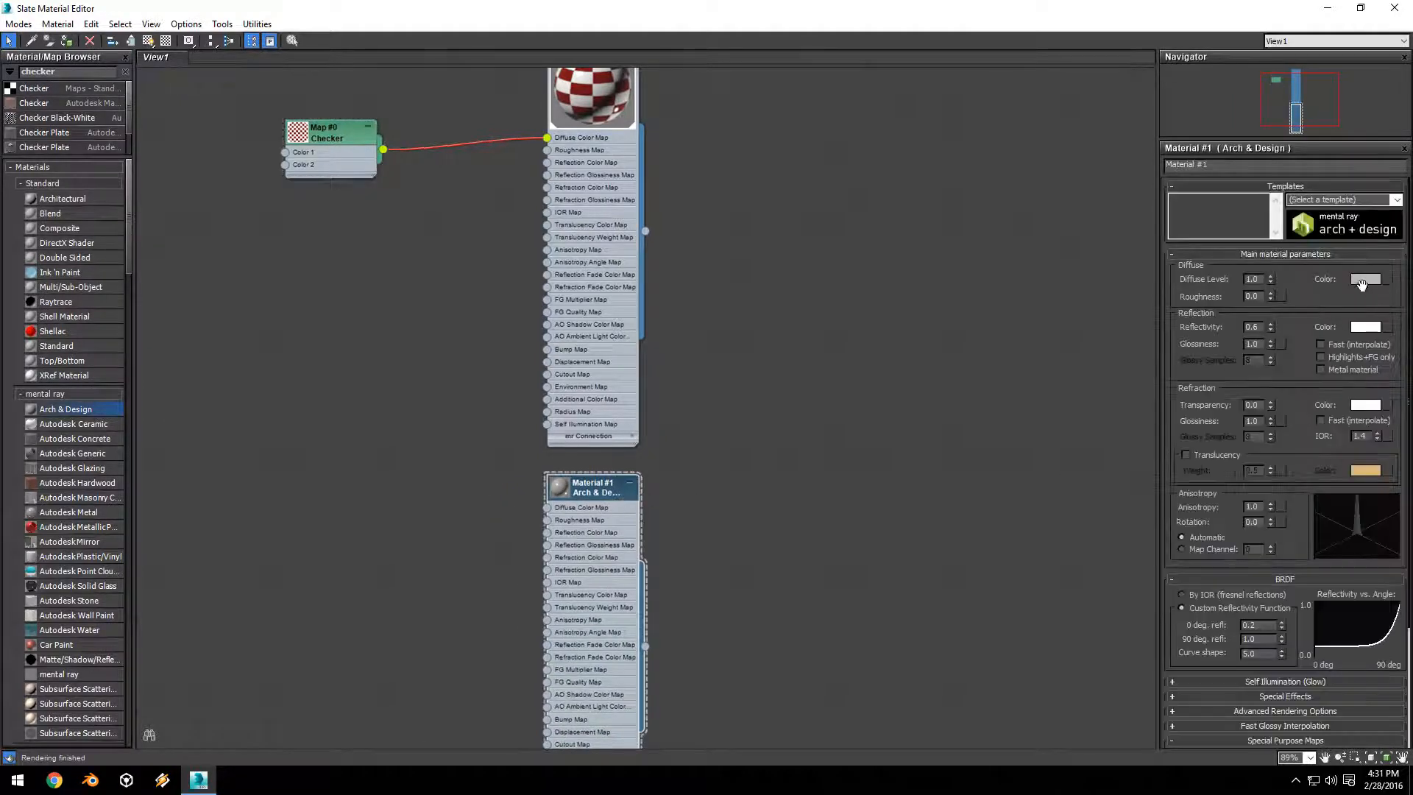
pyautogui.click(1367, 280)
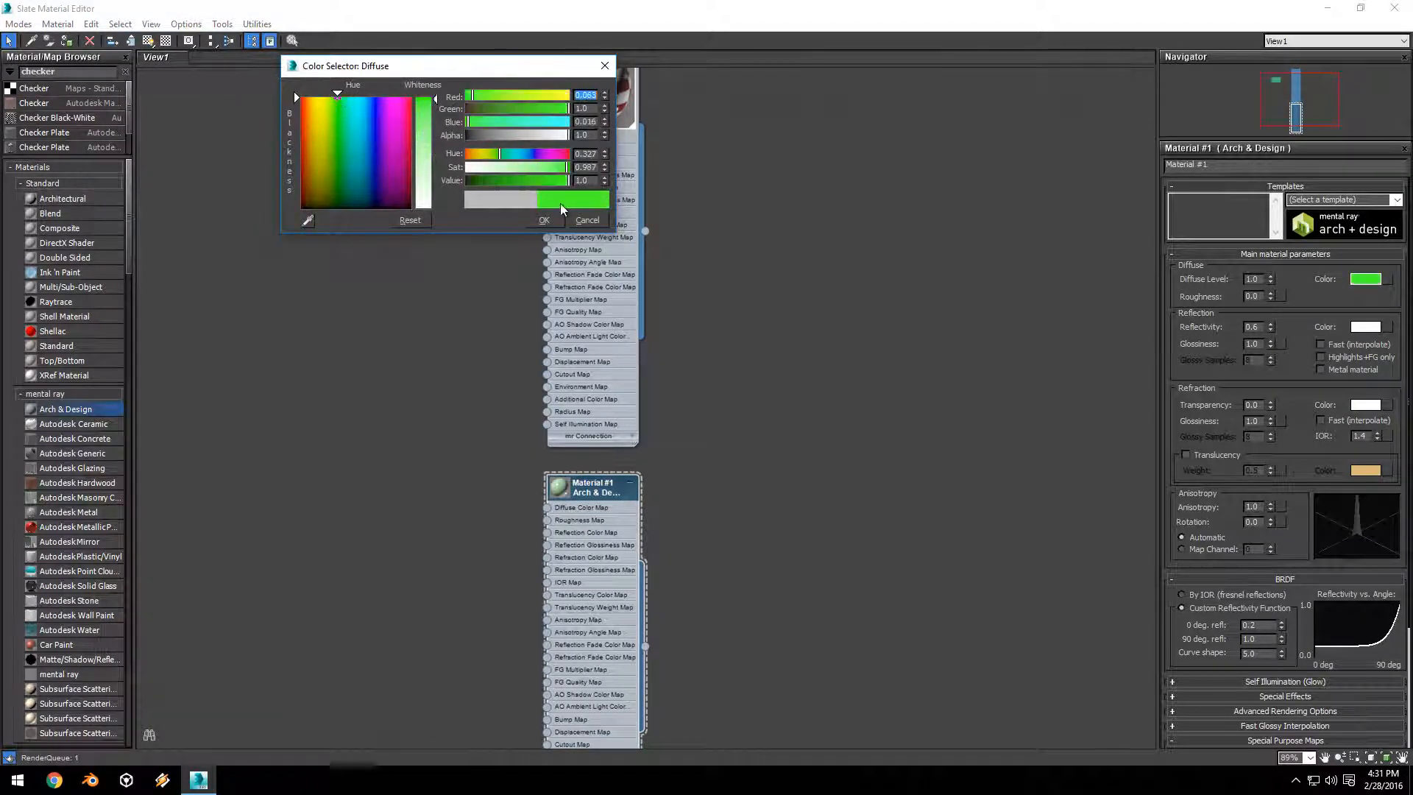
pyautogui.click(544, 219)
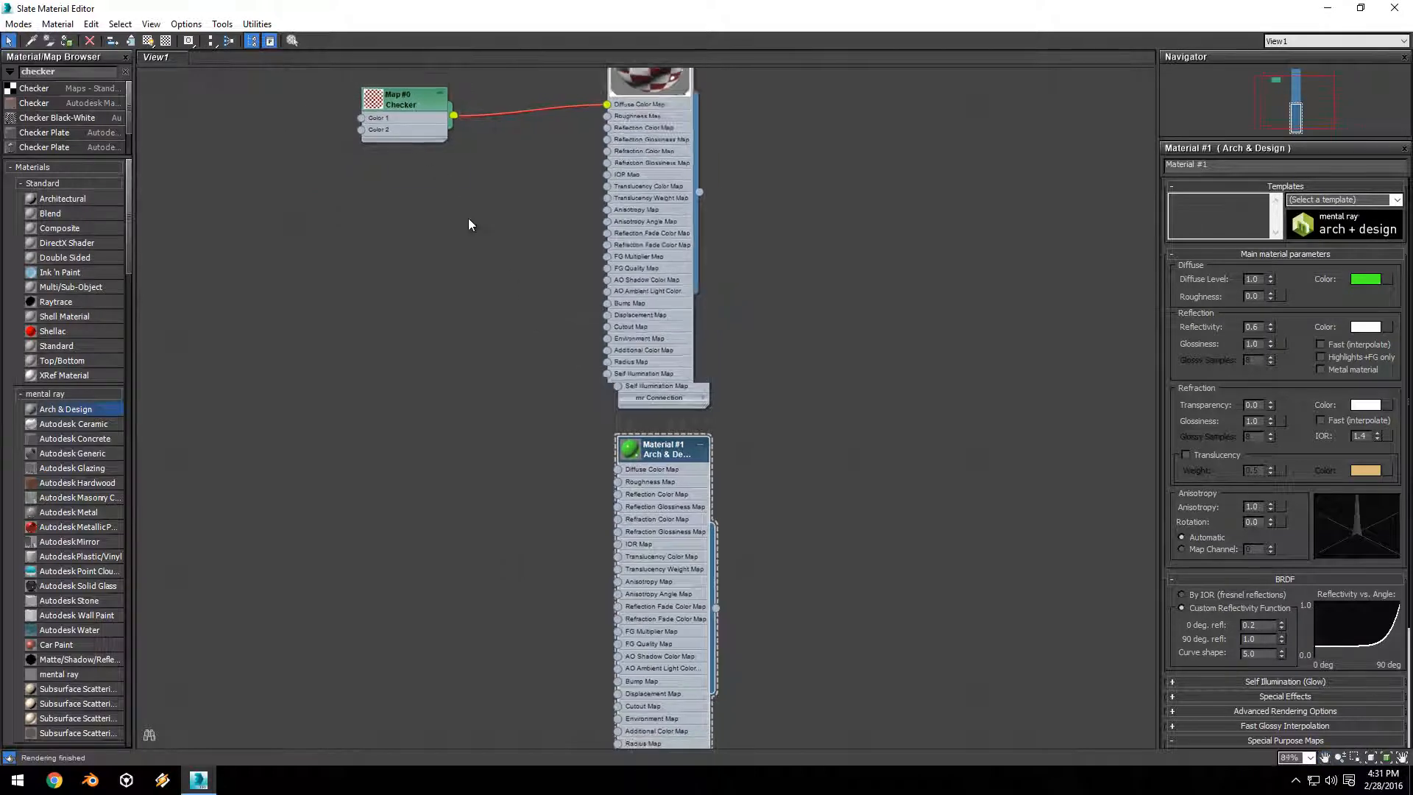
pyautogui.scroll(-3)
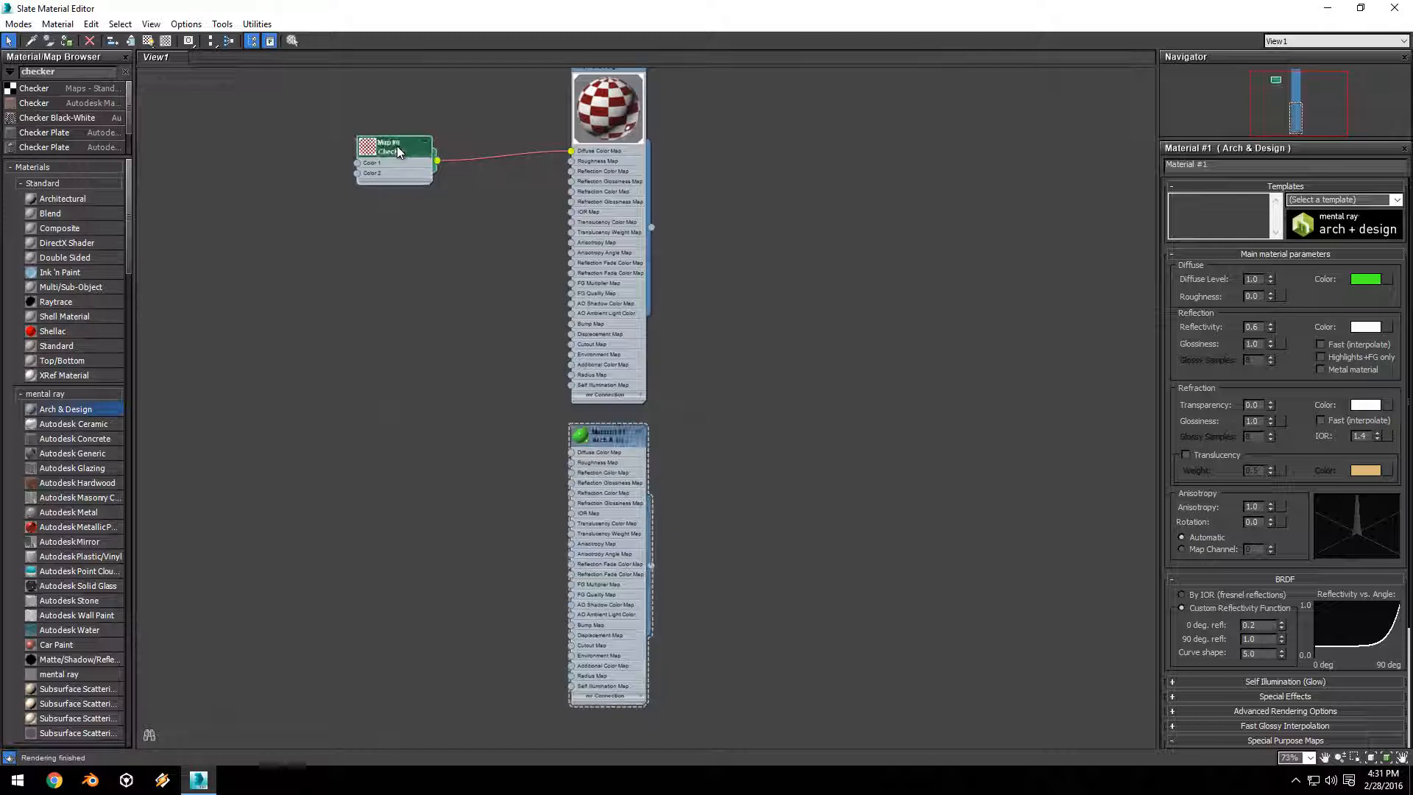
# Add a Color Correction map fed by the Checker map and wire it into Material #1's Diffuse Color Map
pyautogui.moveTo(394, 149); pyautogui.dragTo(233, 191)
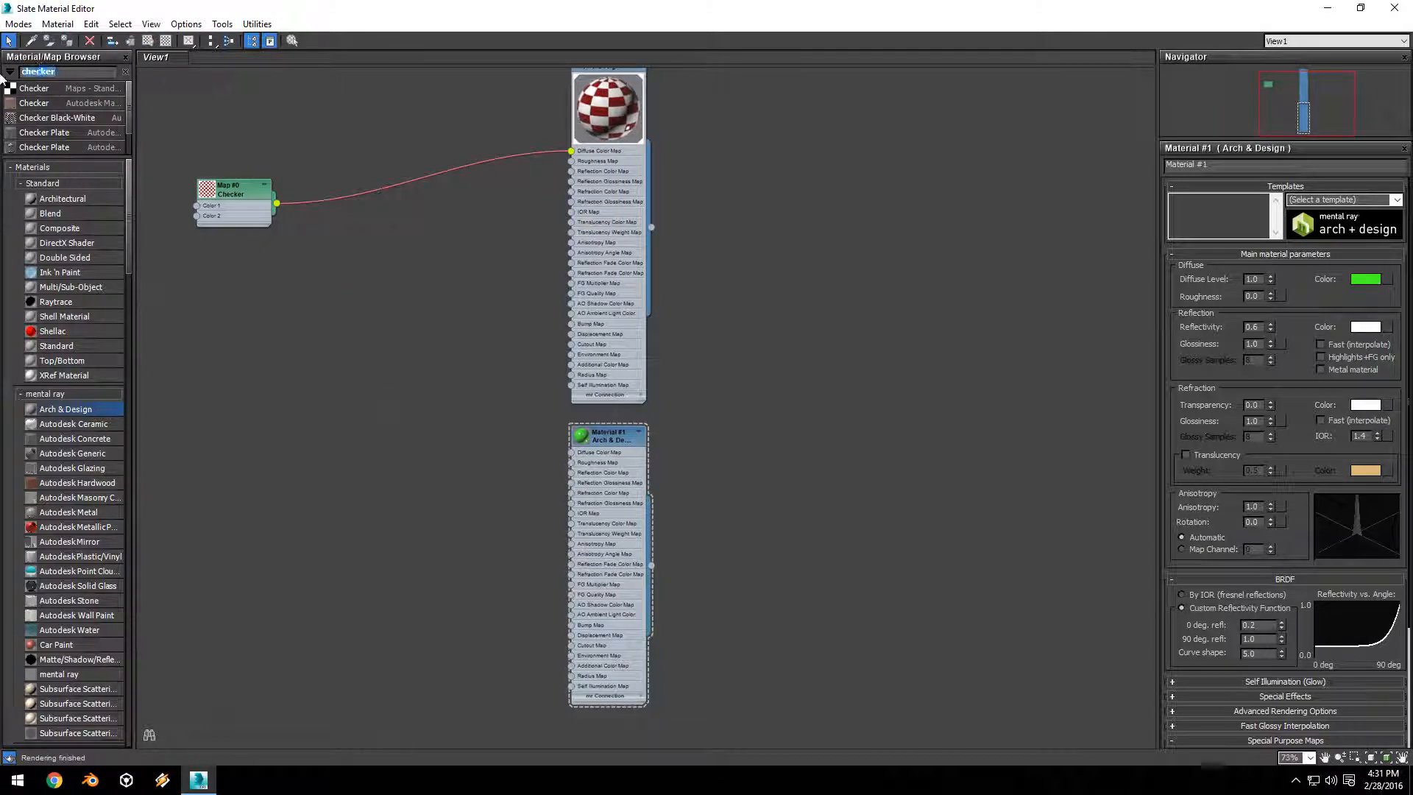
pyautogui.write('color')
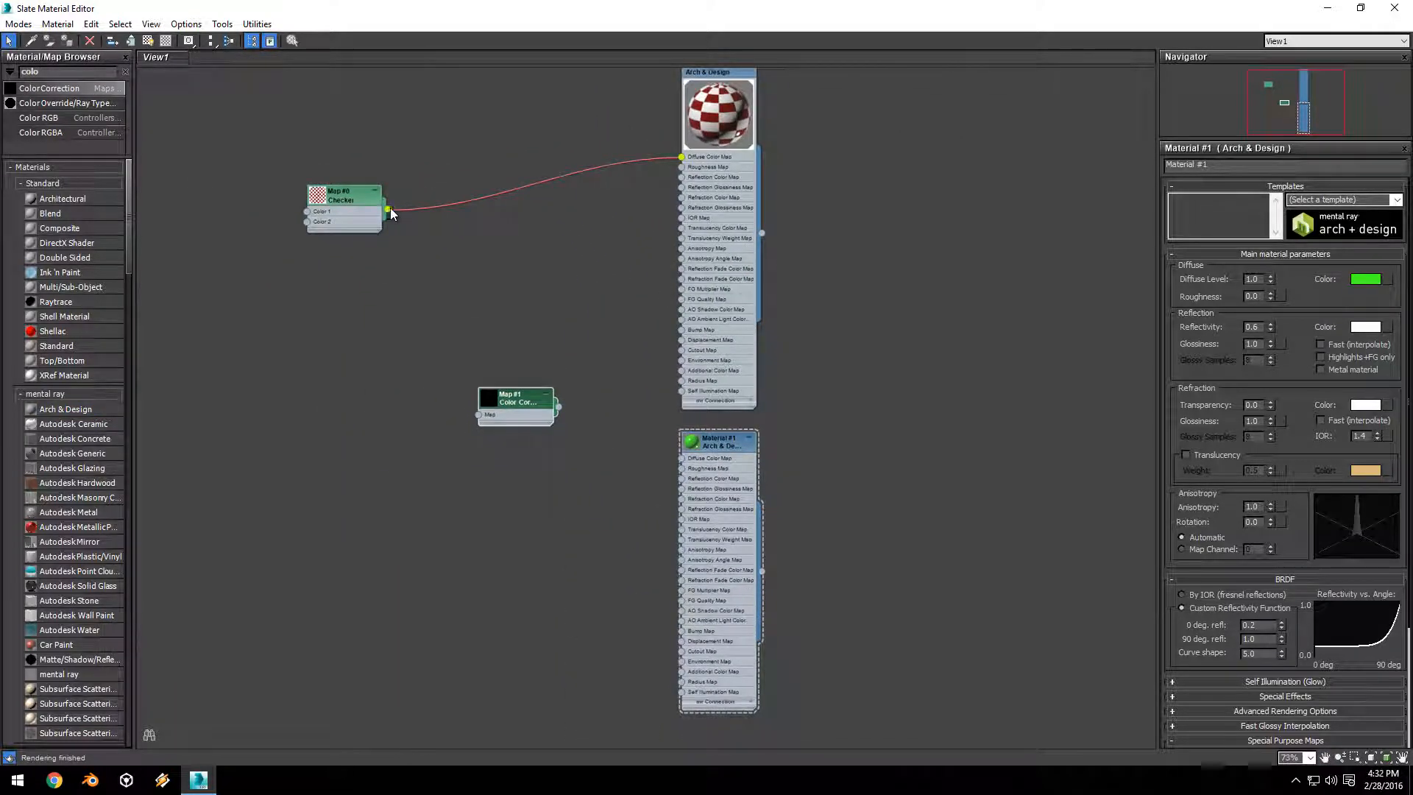
pyautogui.moveTo(387, 209); pyautogui.dragTo(483, 406)
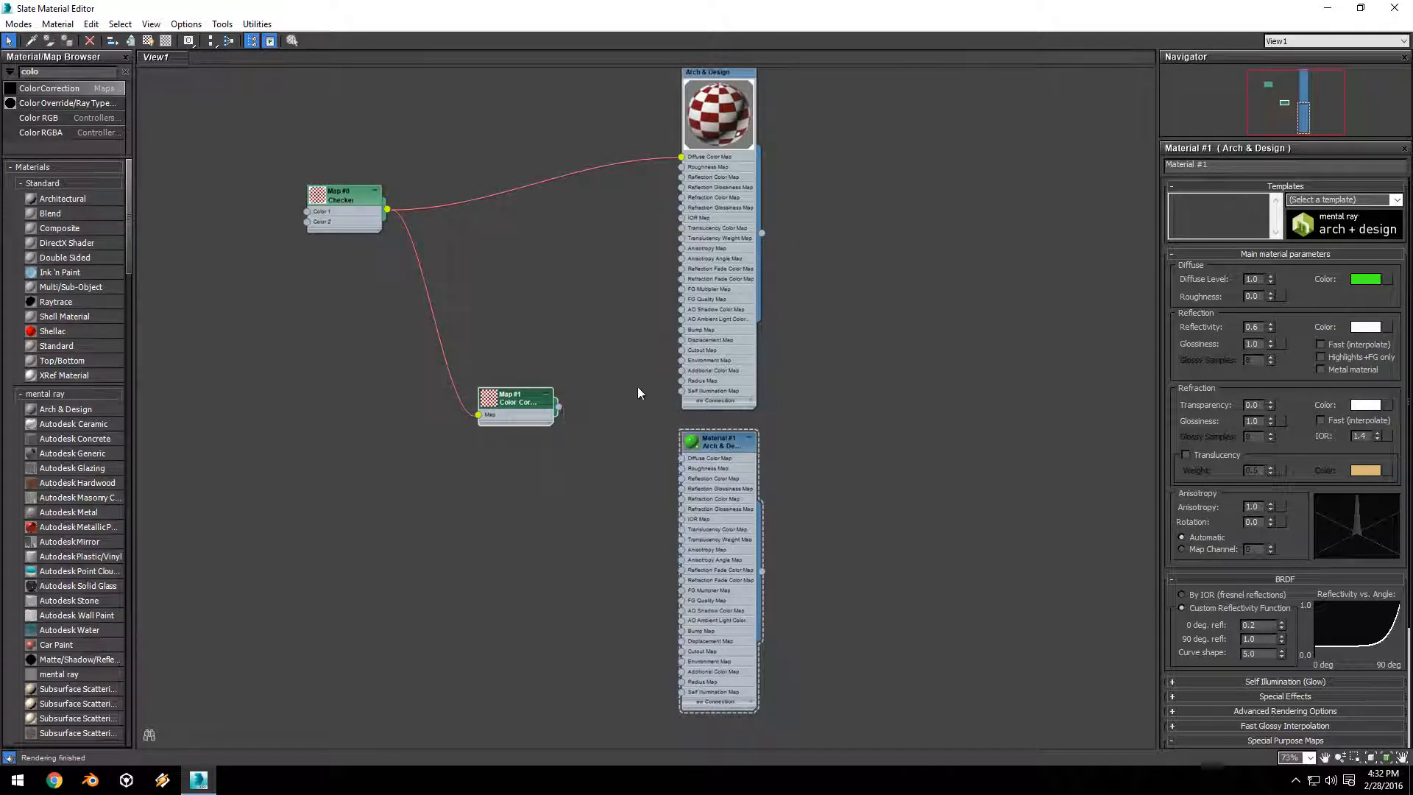
pyautogui.moveTo(556, 415); pyautogui.dragTo(683, 458)
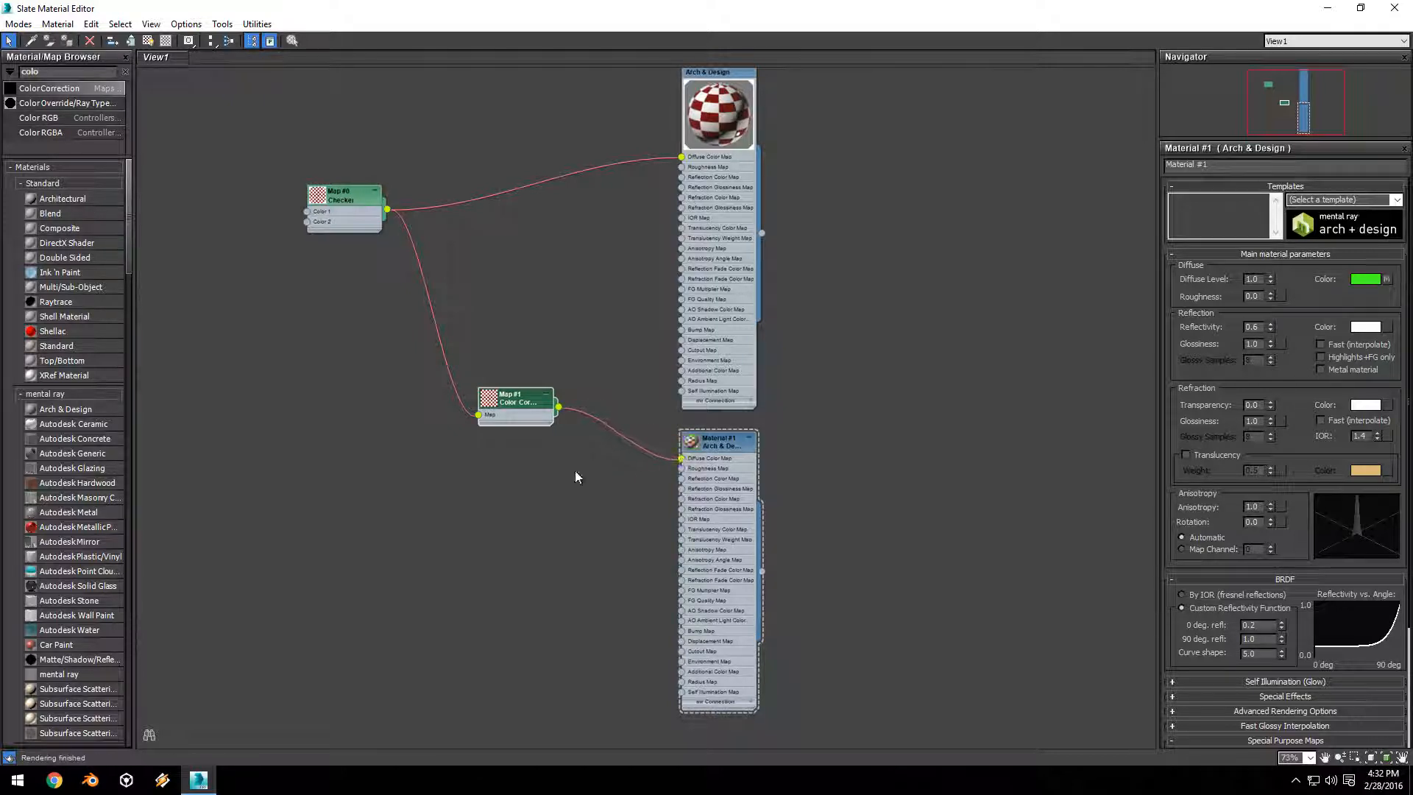
# Raise the Color Correction Hue Shift to about 105.8 so Material #1 shows a green-and-white checker
pyautogui.click(515, 401)
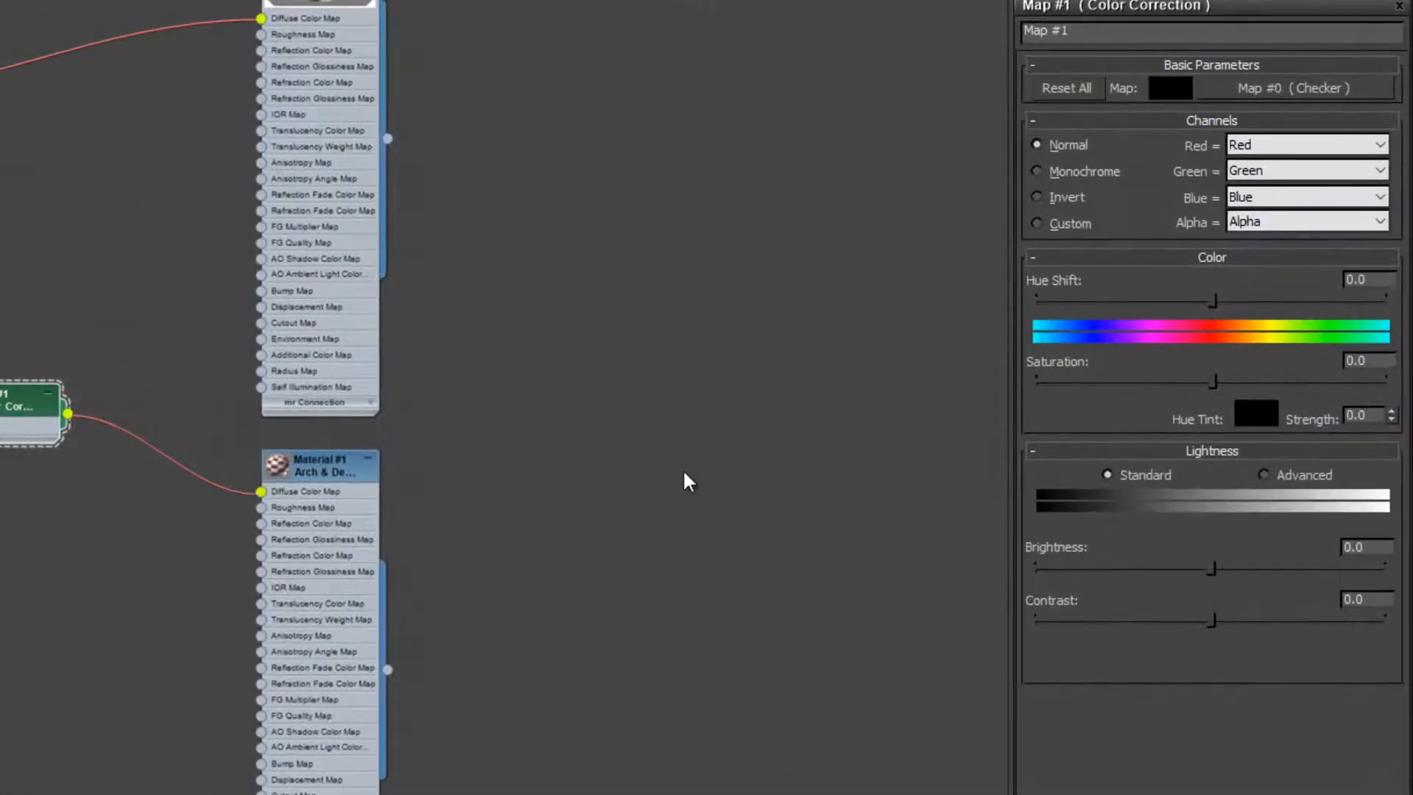
pyautogui.moveTo(1214, 300); pyautogui.dragTo(1222, 300)
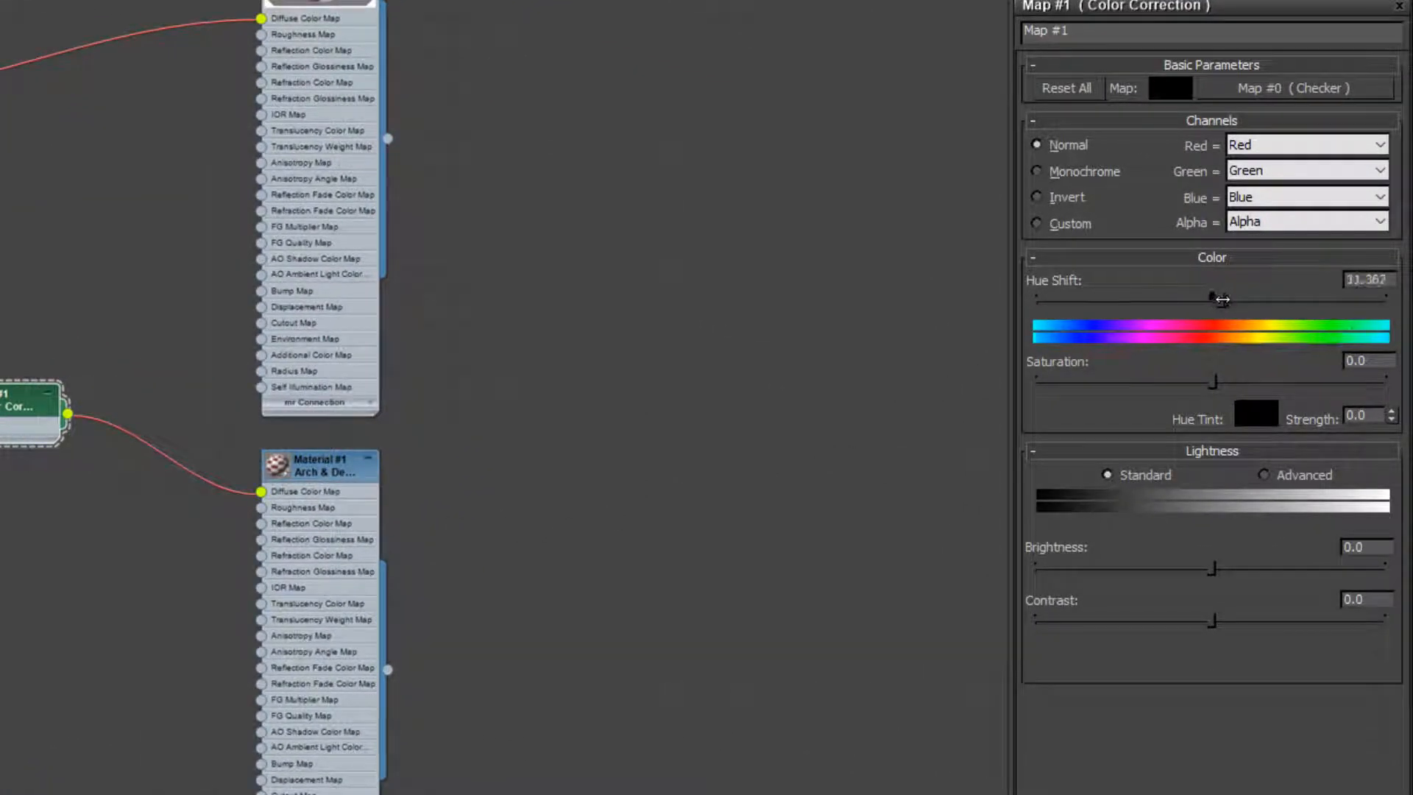
pyautogui.moveTo(1217, 296); pyautogui.dragTo(1303, 295)
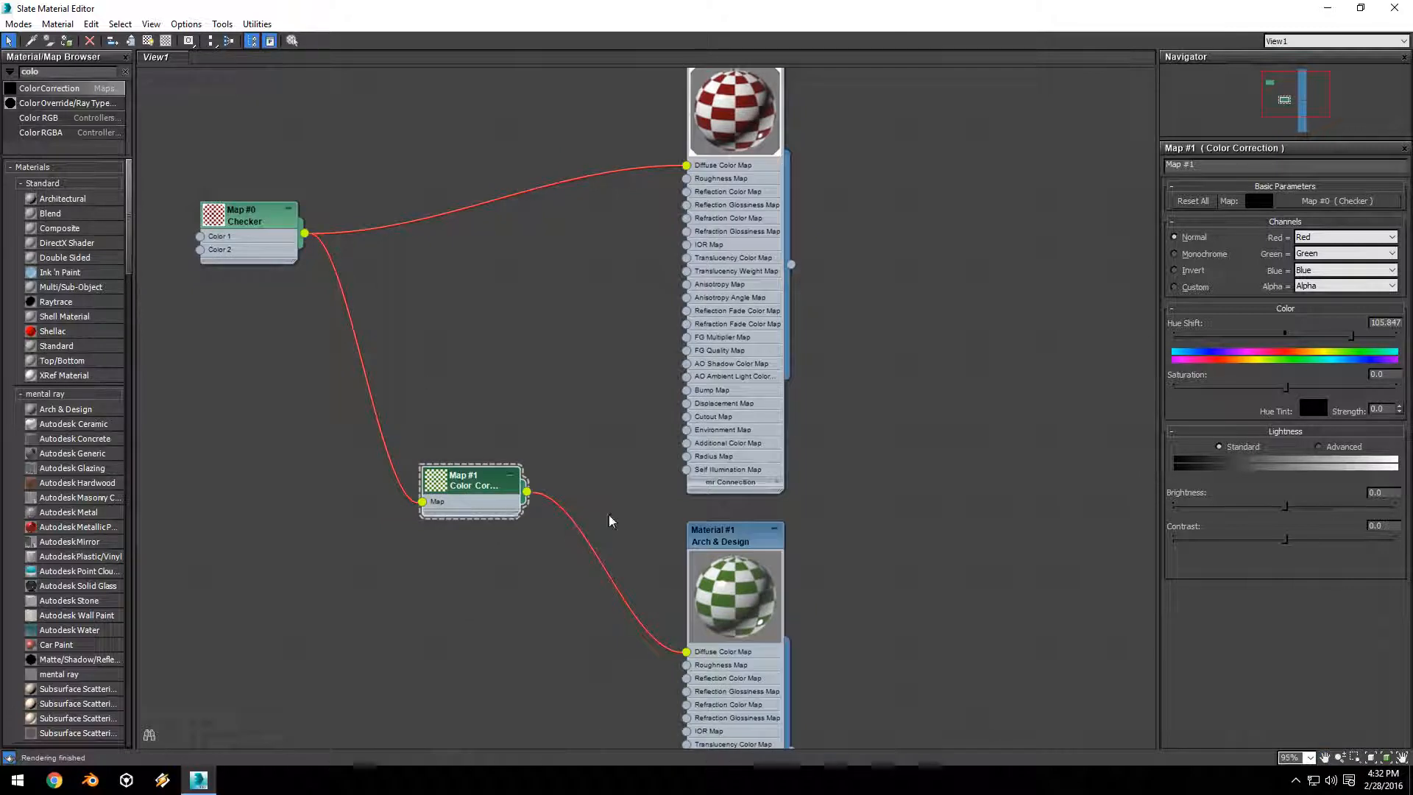
pyautogui.moveTo(842, 577)
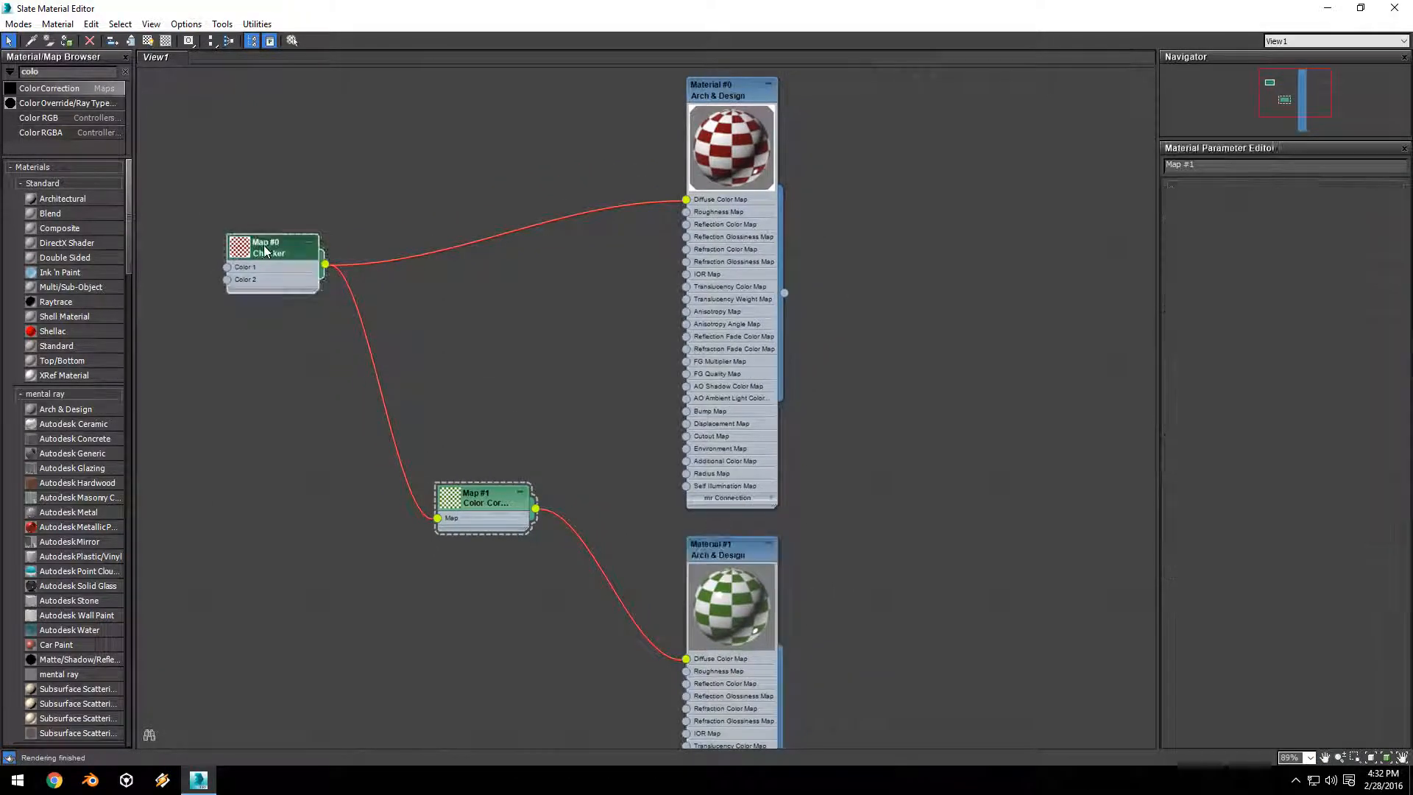
# Set the Checker map's Tiling to 20.0 for a finer pattern
pyautogui.click(271, 247)
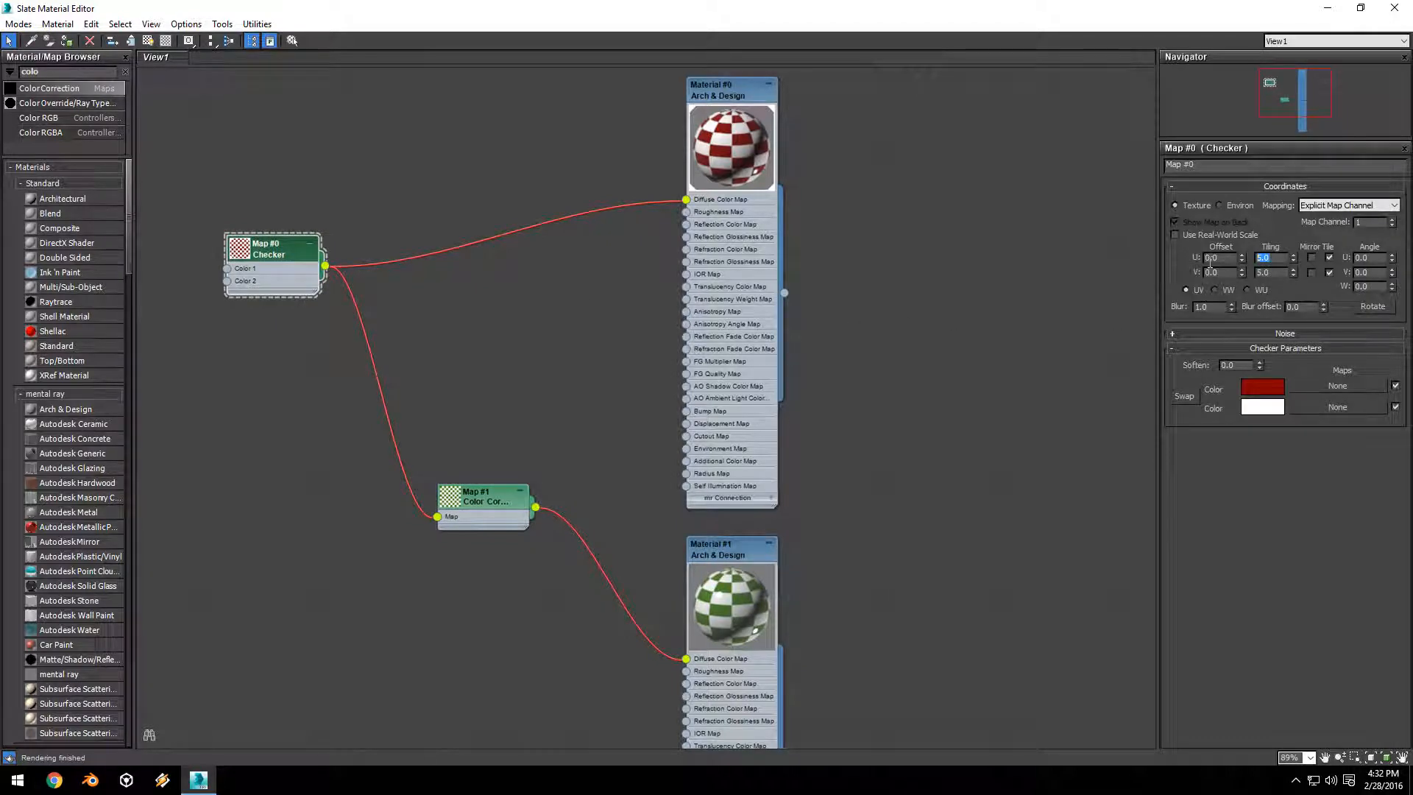
pyautogui.write('20.0')
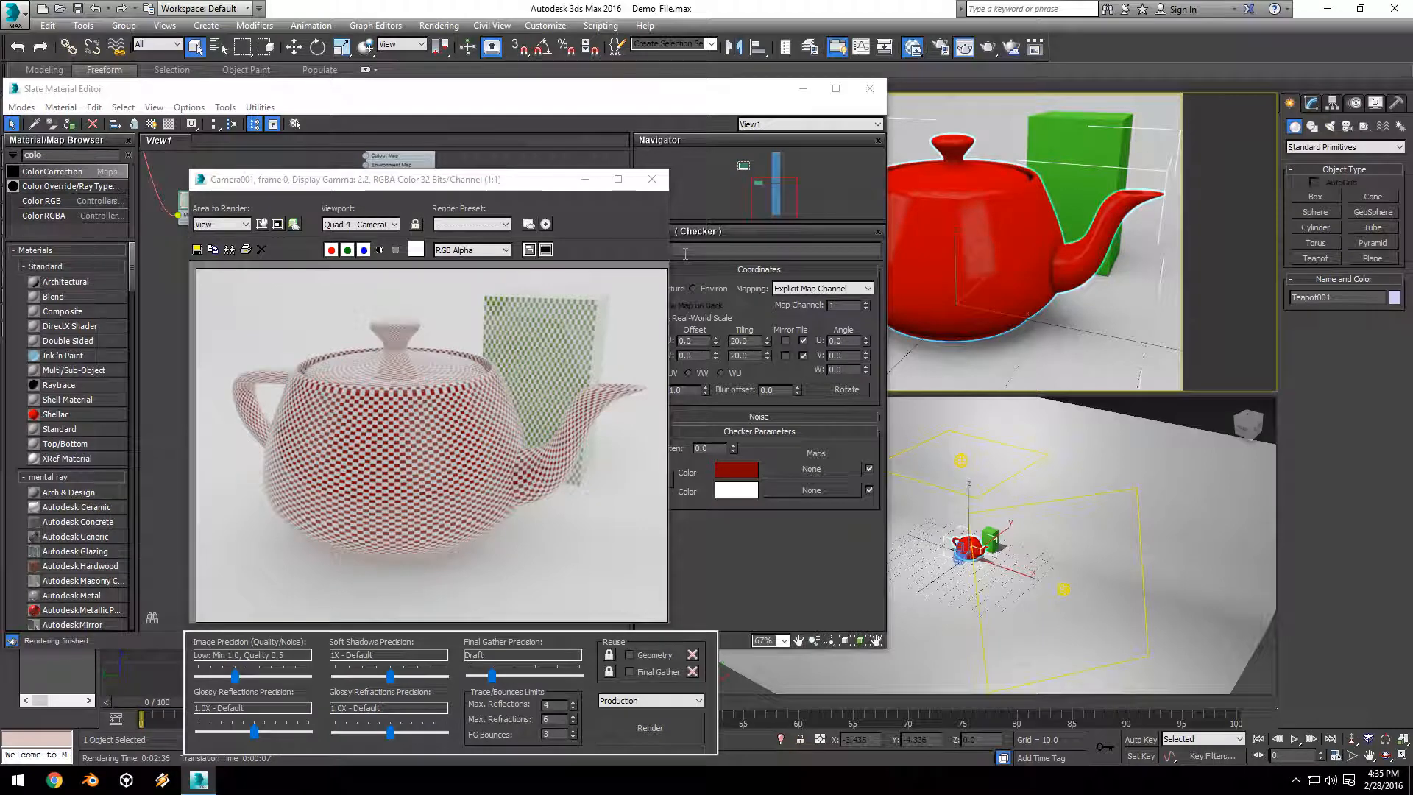
pyautogui.moveTo(653, 180)
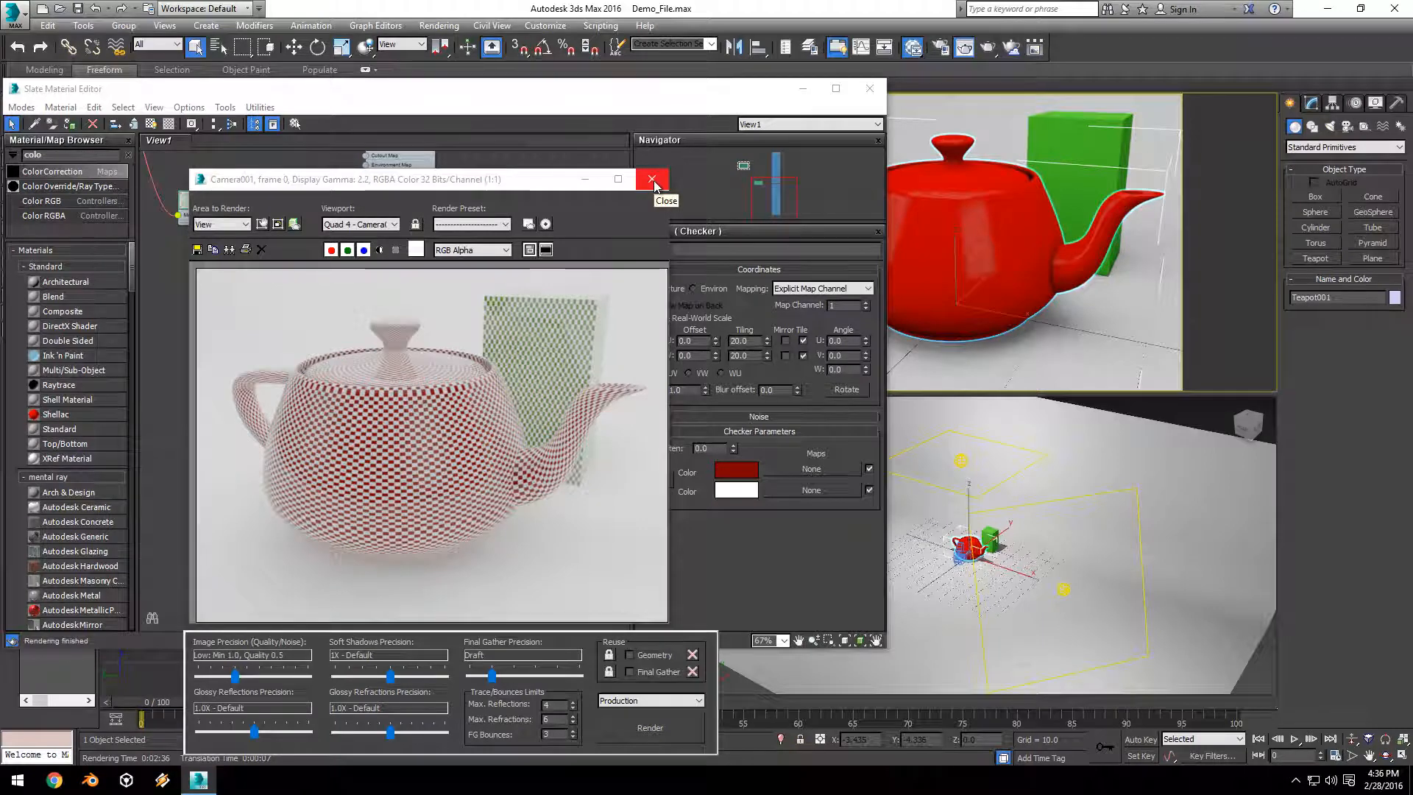
# Close the Rendered Frame Window after reviewing the checkered teapot and box
pyautogui.click(651, 178)
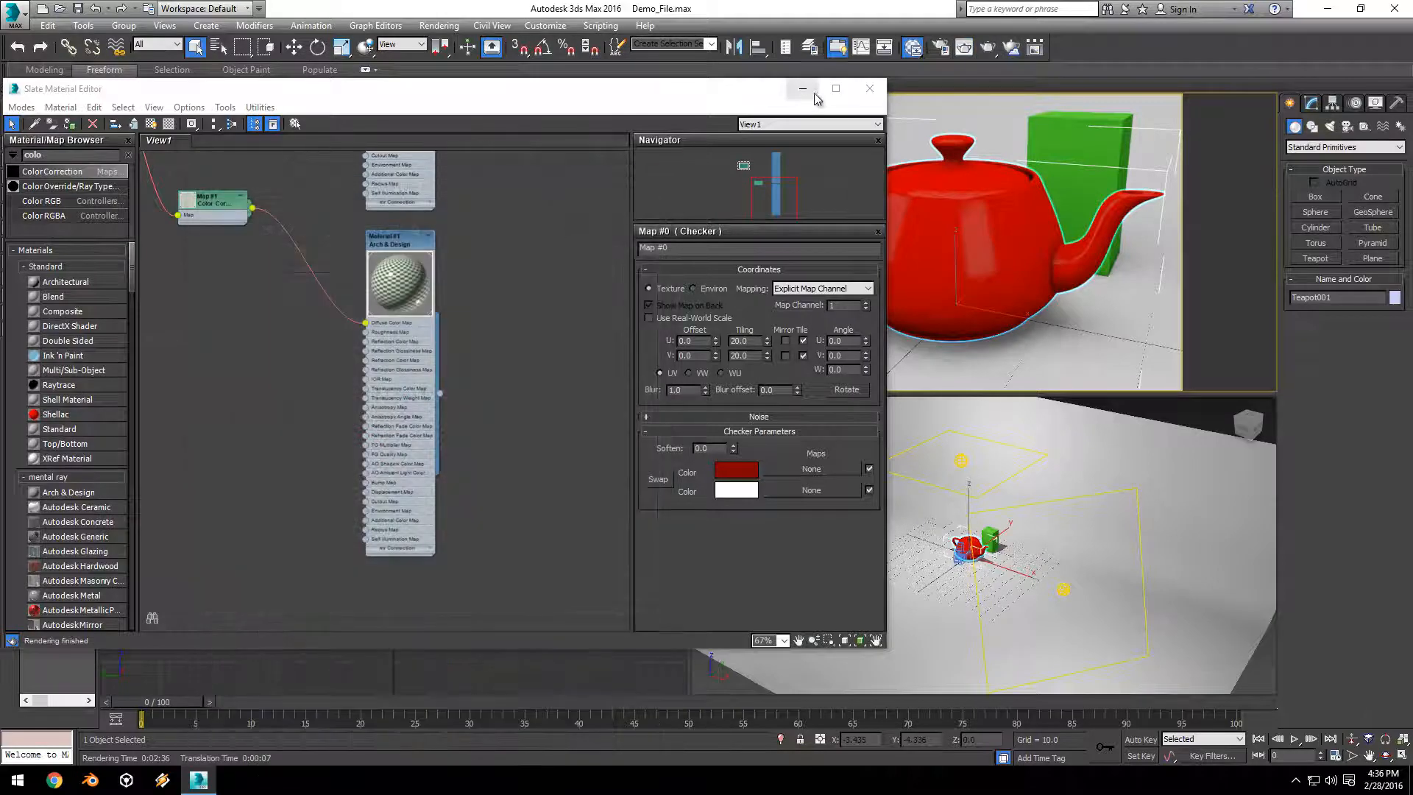
# Add a Standard material in the maximized Slate editor and make its Ambient/Diffuse colour cyan
pyautogui.click(835, 89)
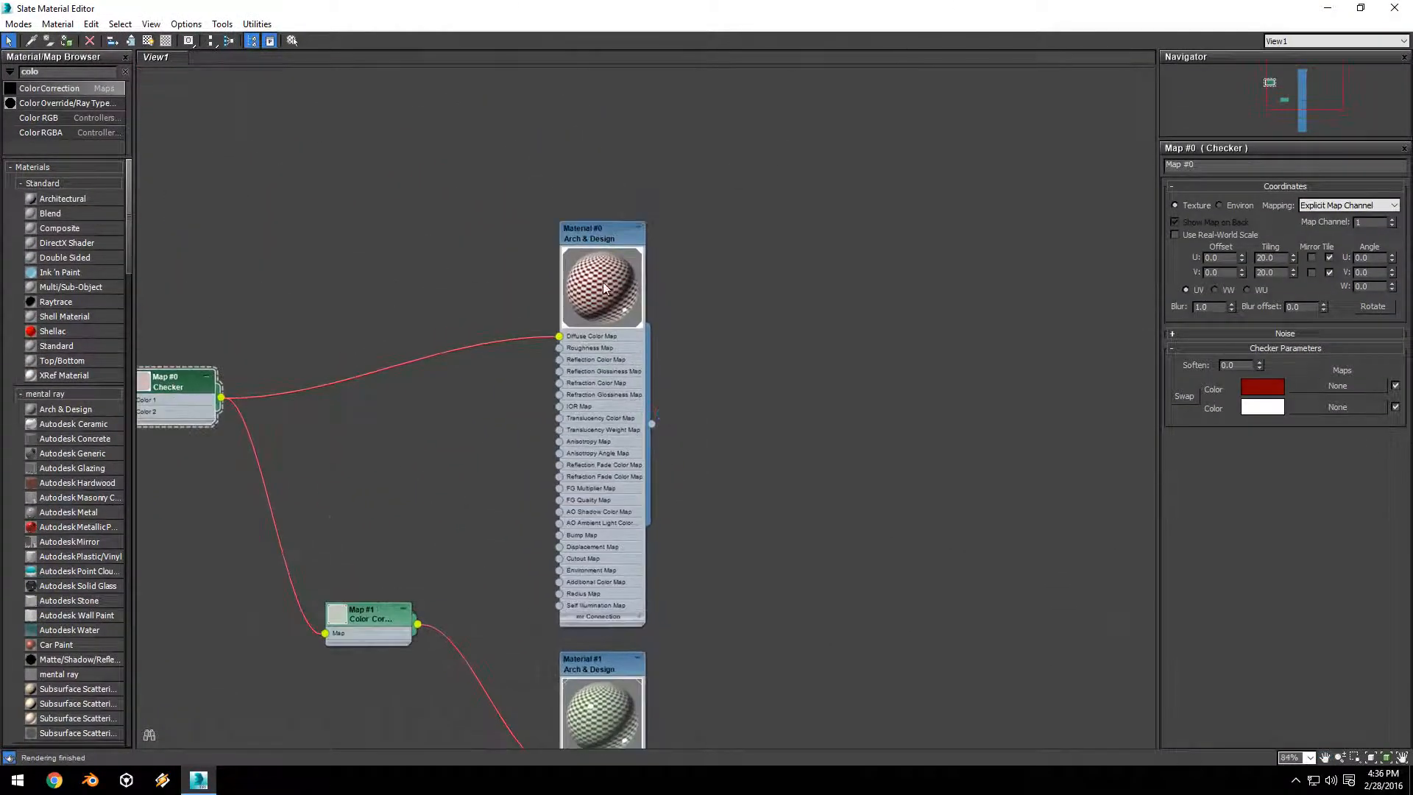
pyautogui.moveTo(602, 228); pyautogui.dragTo(605, 72)
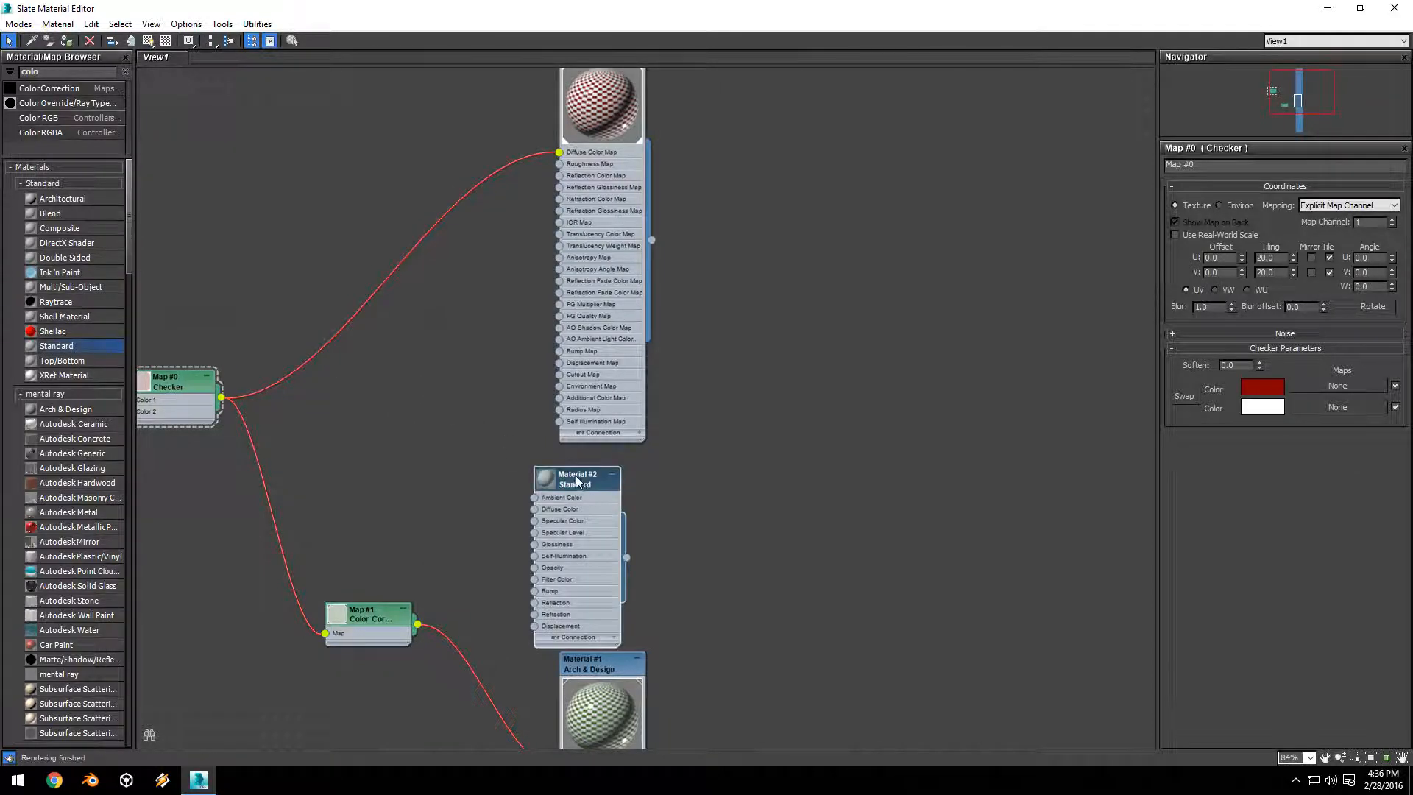
pyautogui.click(575, 478)
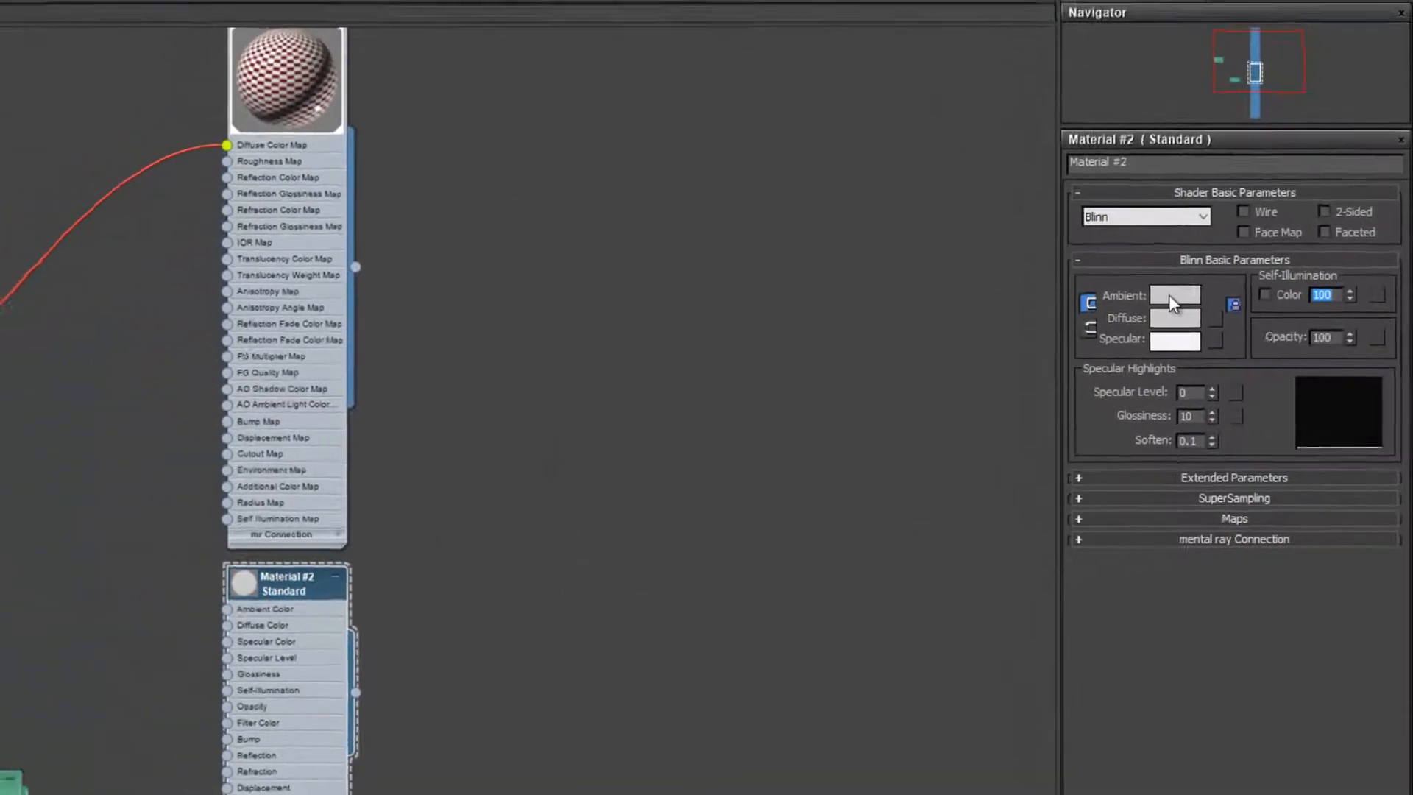
pyautogui.click(1174, 294)
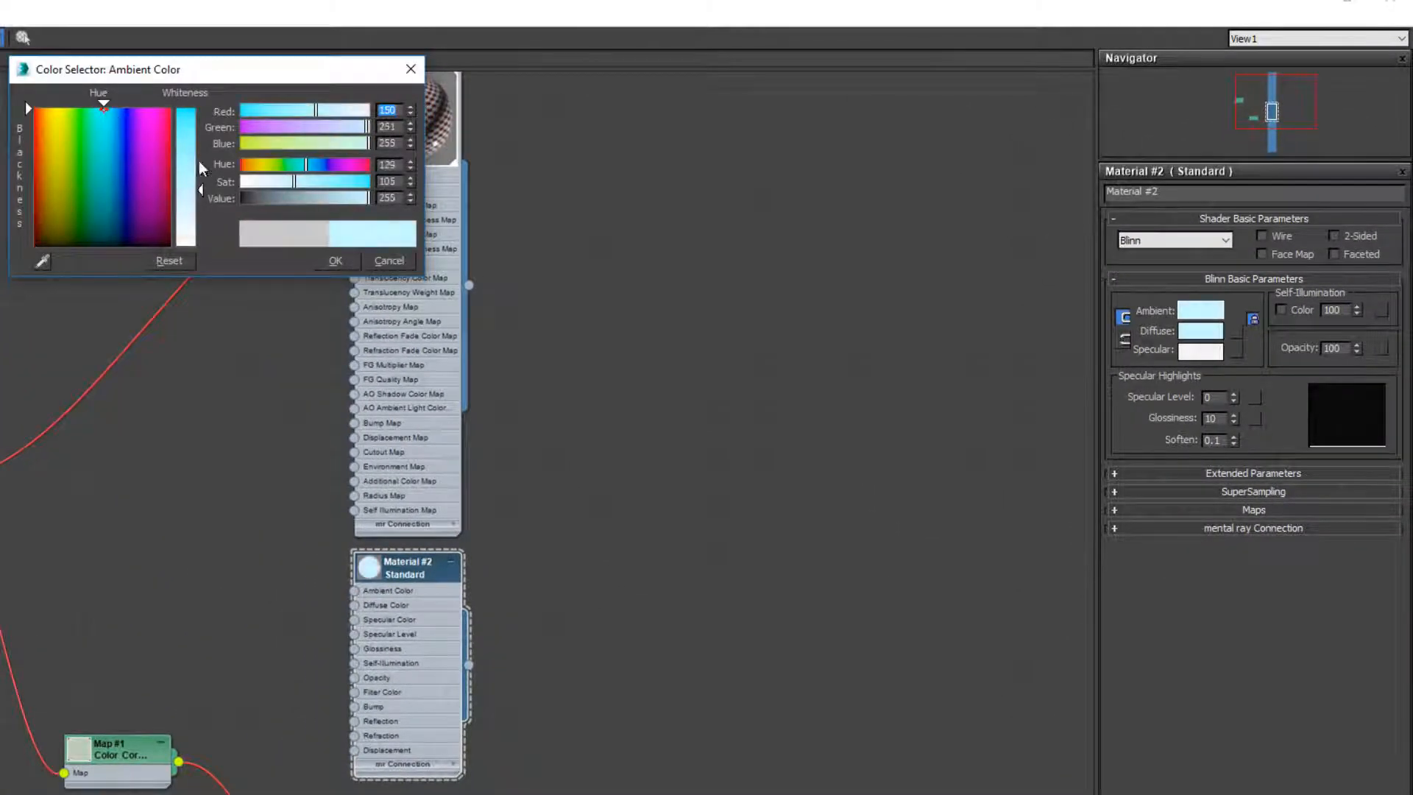
pyautogui.click(335, 261)
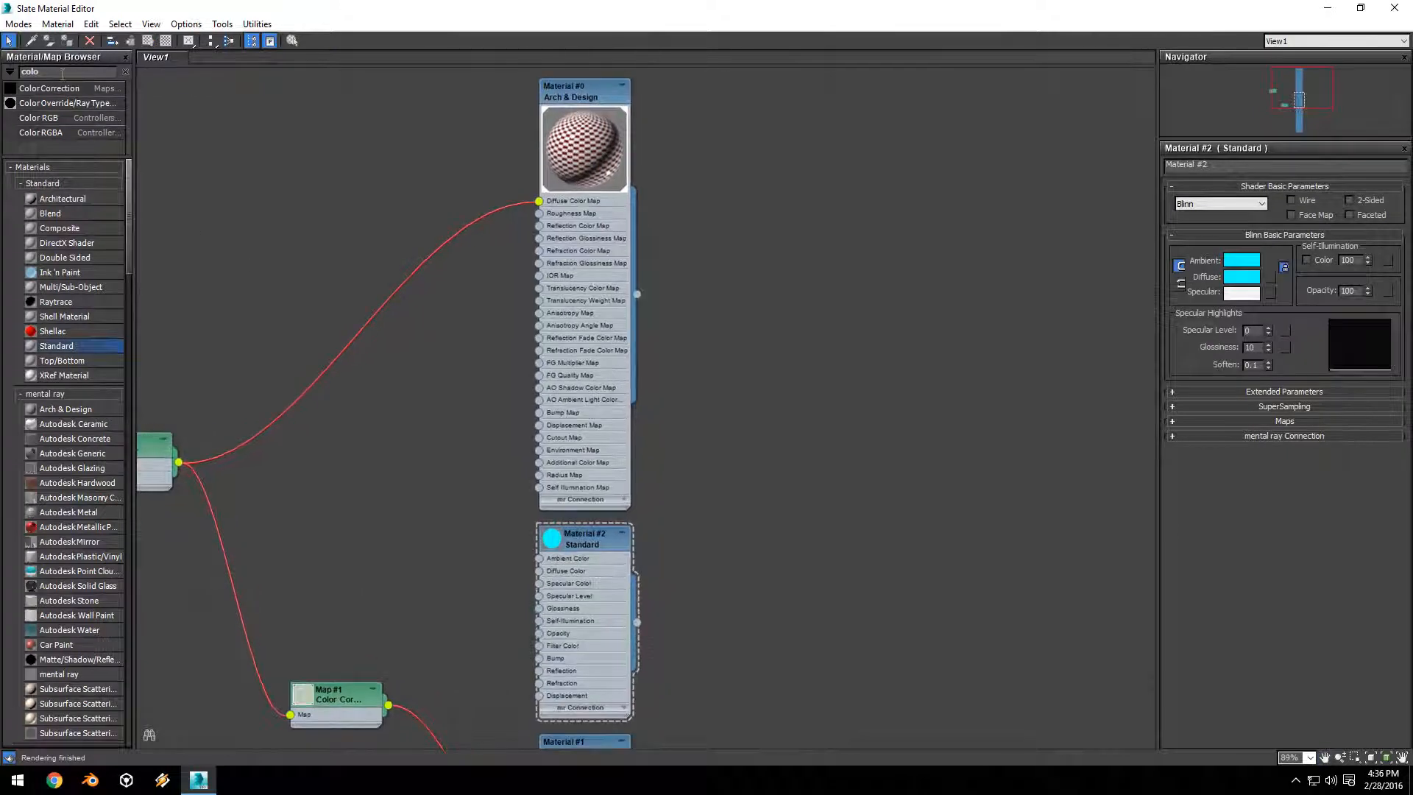
# Search the browser for 'blend' to add a Blend material to the network
pyautogui.write('blend')
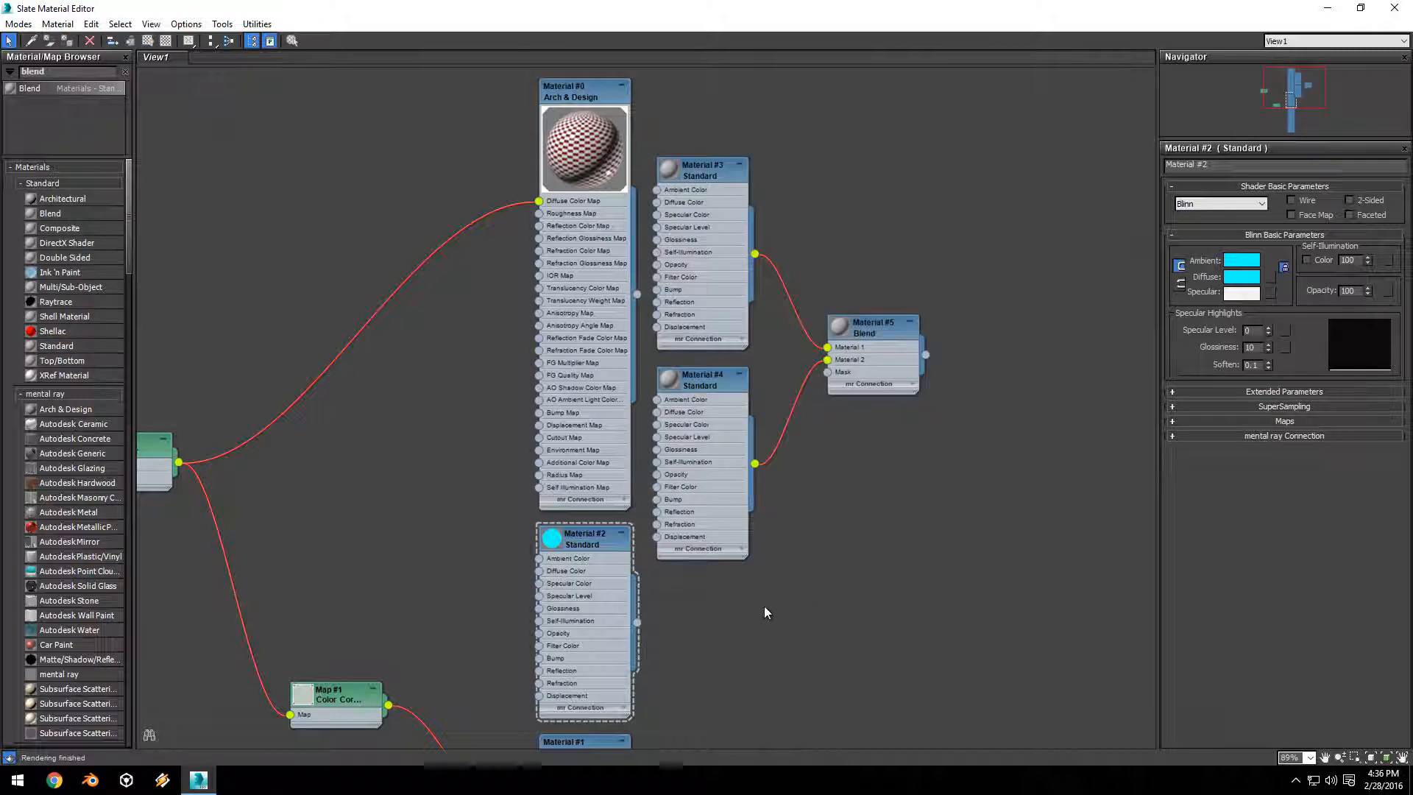
pyautogui.moveTo(739, 629)
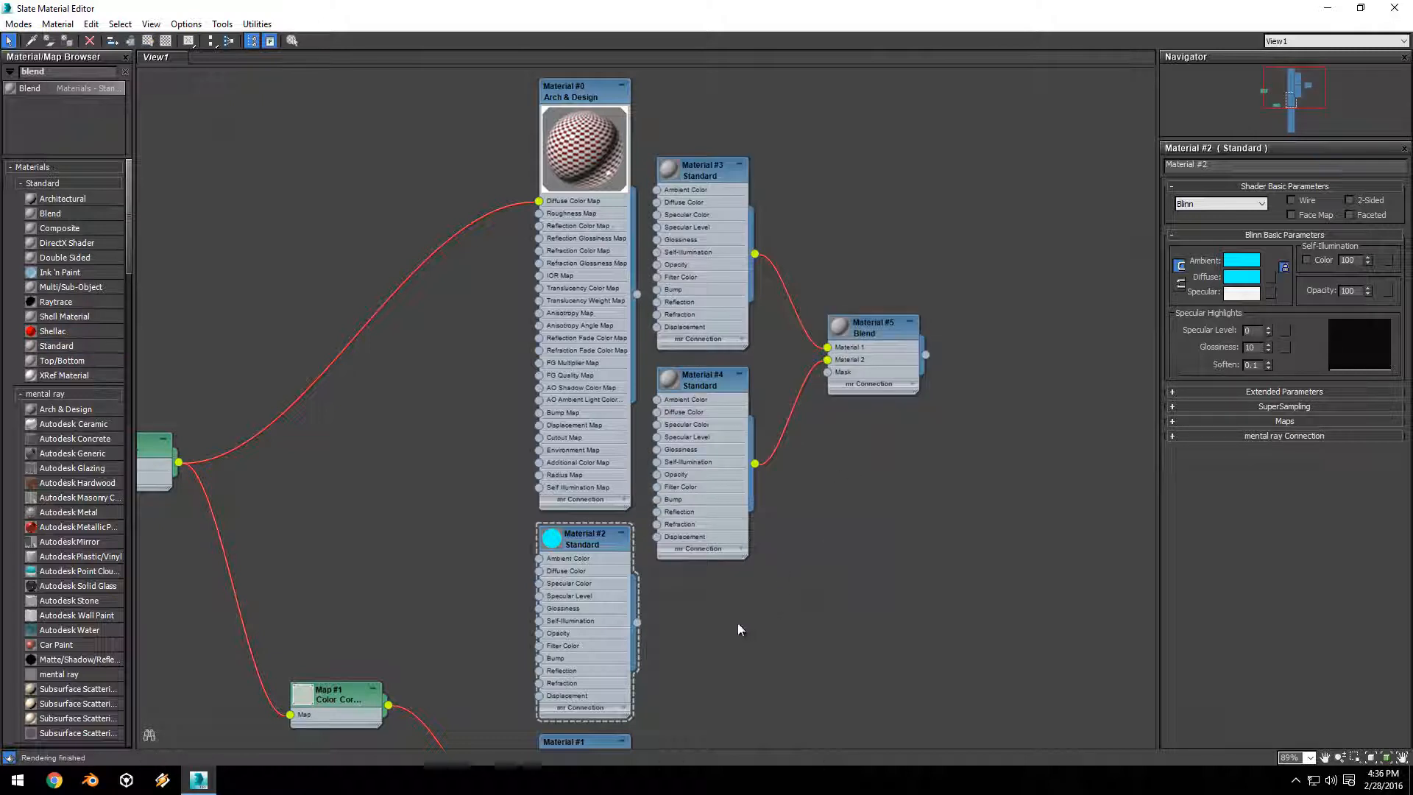
# Replace Blend's default sub-materials with Material #0 and cyan Material #2, entering 100.0 in its parameters
pyautogui.moveTo(684, 127); pyautogui.dragTo(729, 627)
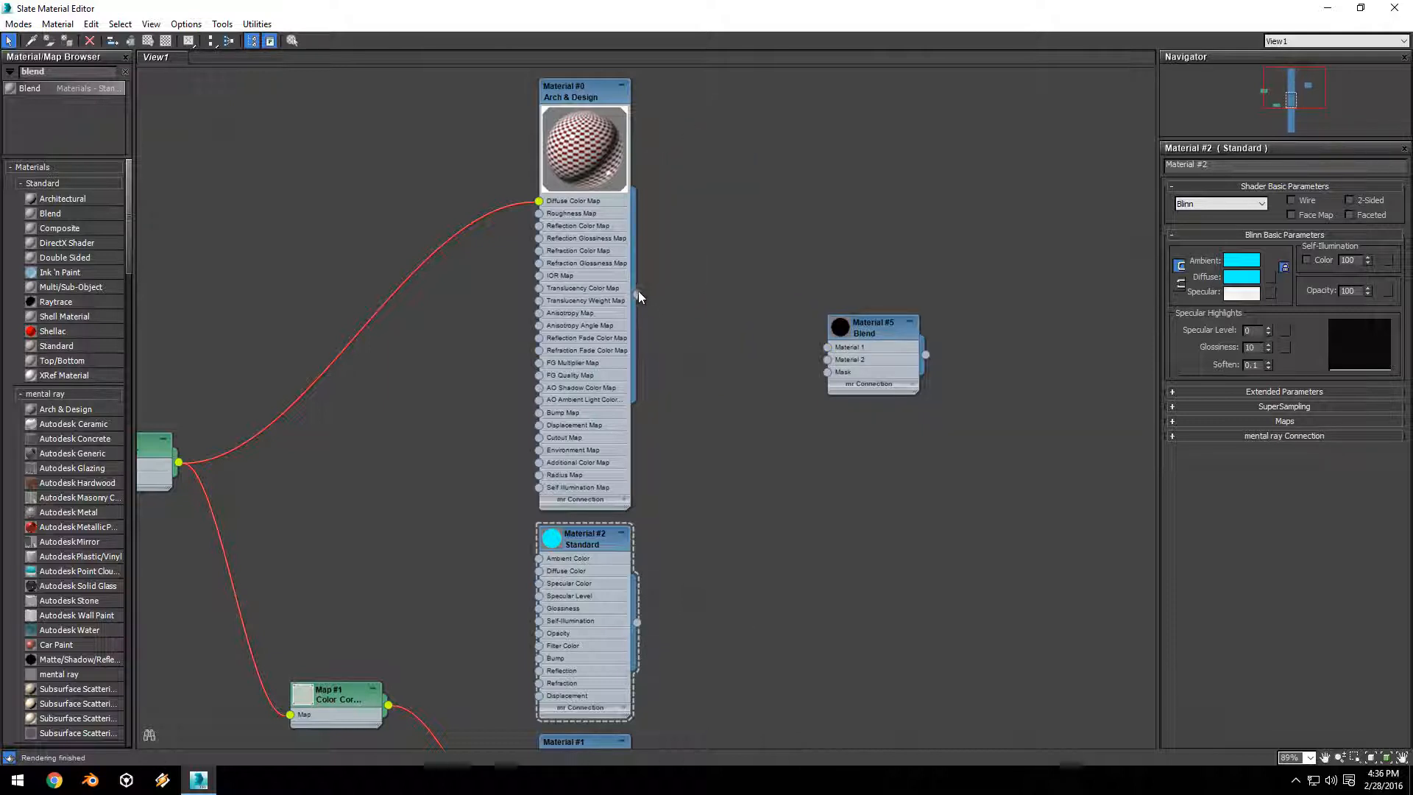
pyautogui.moveTo(637, 295); pyautogui.dragTo(827, 347)
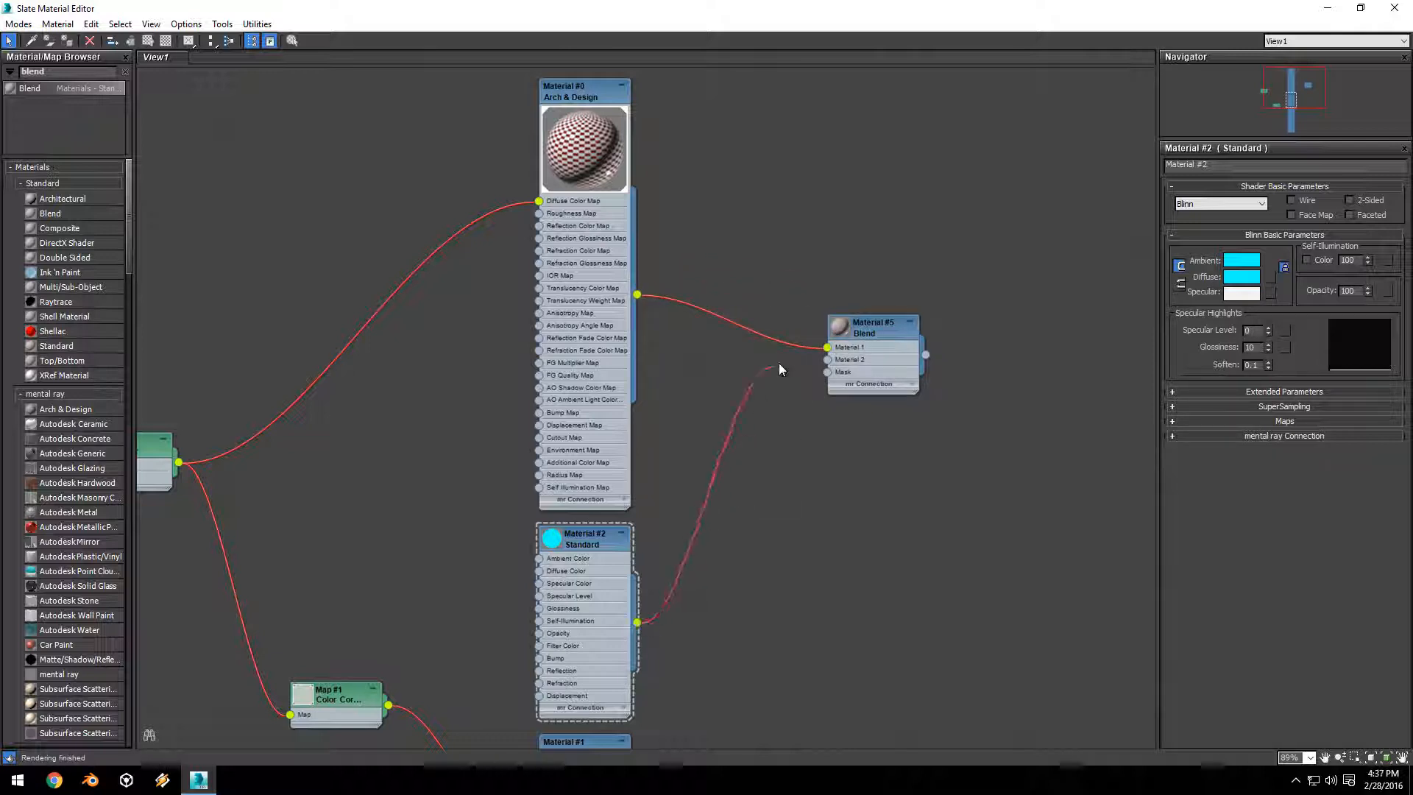
pyautogui.moveTo(635, 623); pyautogui.dragTo(825, 359)
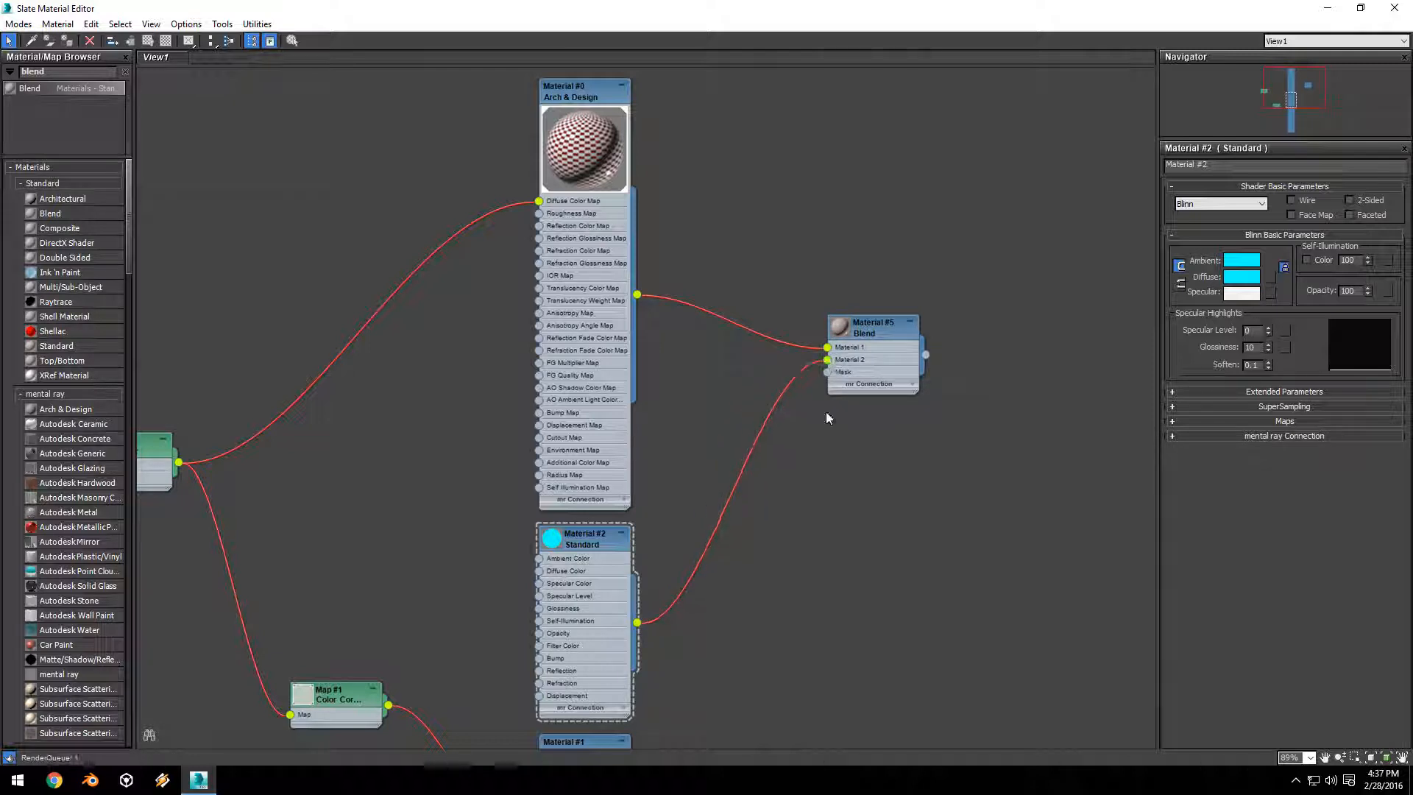
pyautogui.click(871, 326)
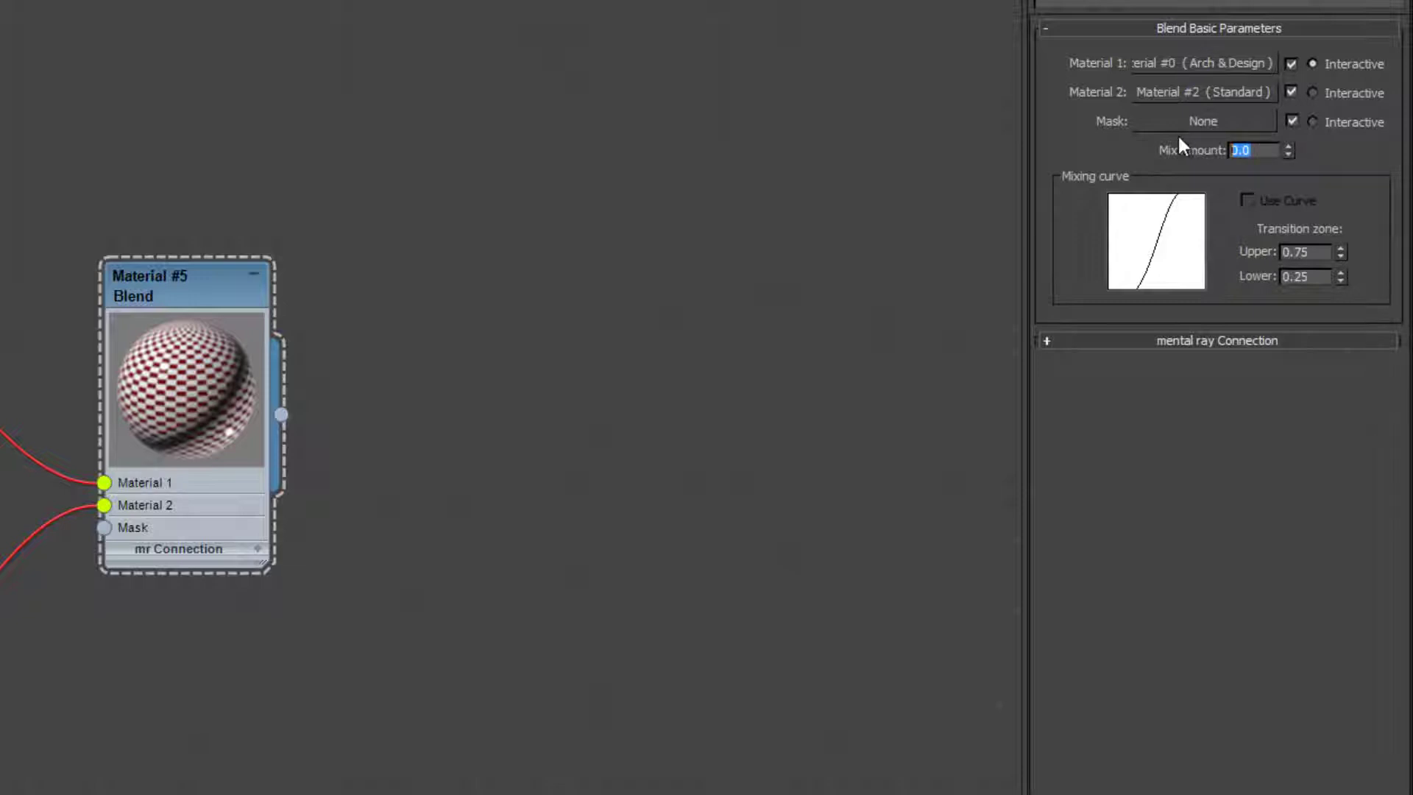
pyautogui.write('100.0')
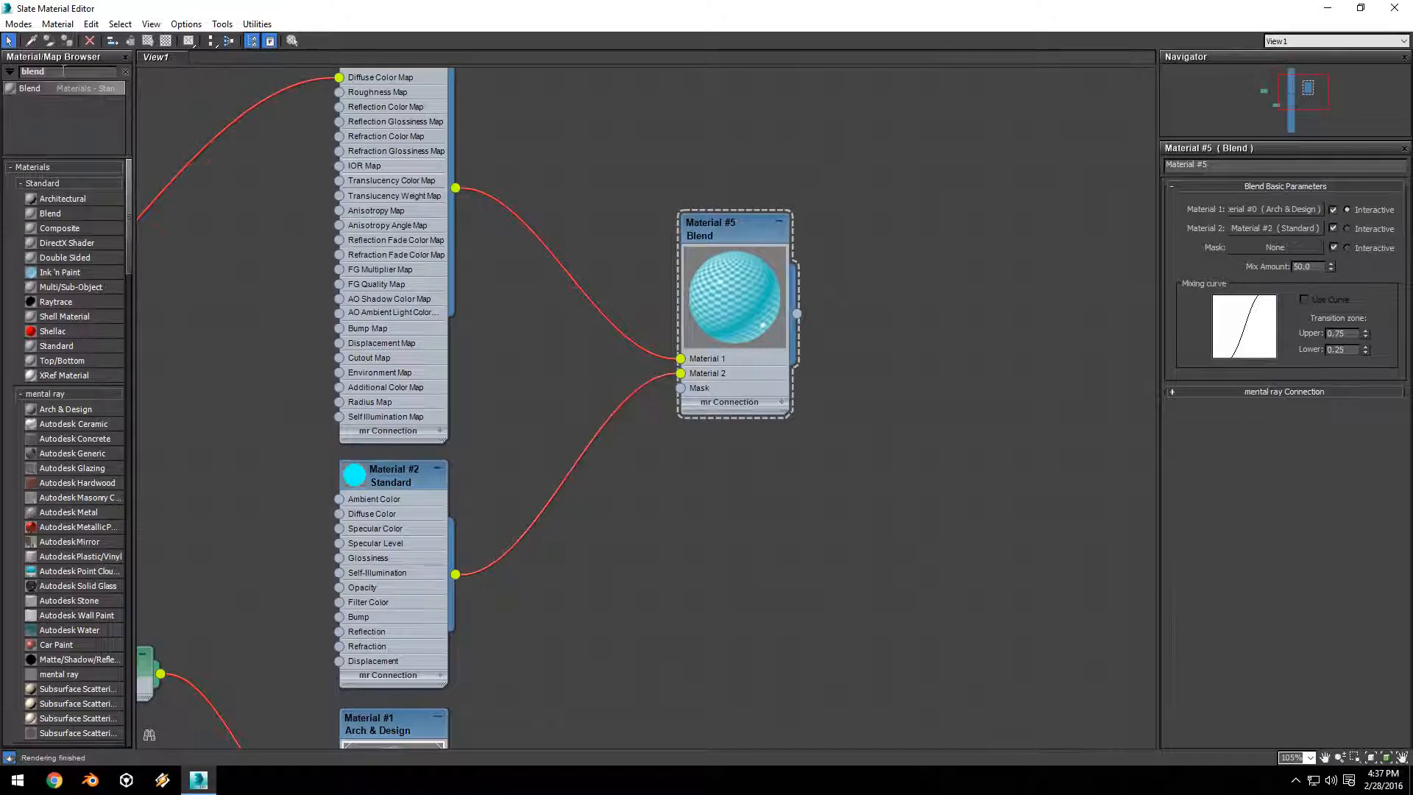
# Add a Falloff map from the browser and wire it into the Blend material's Mask input
pyautogui.write('fall')
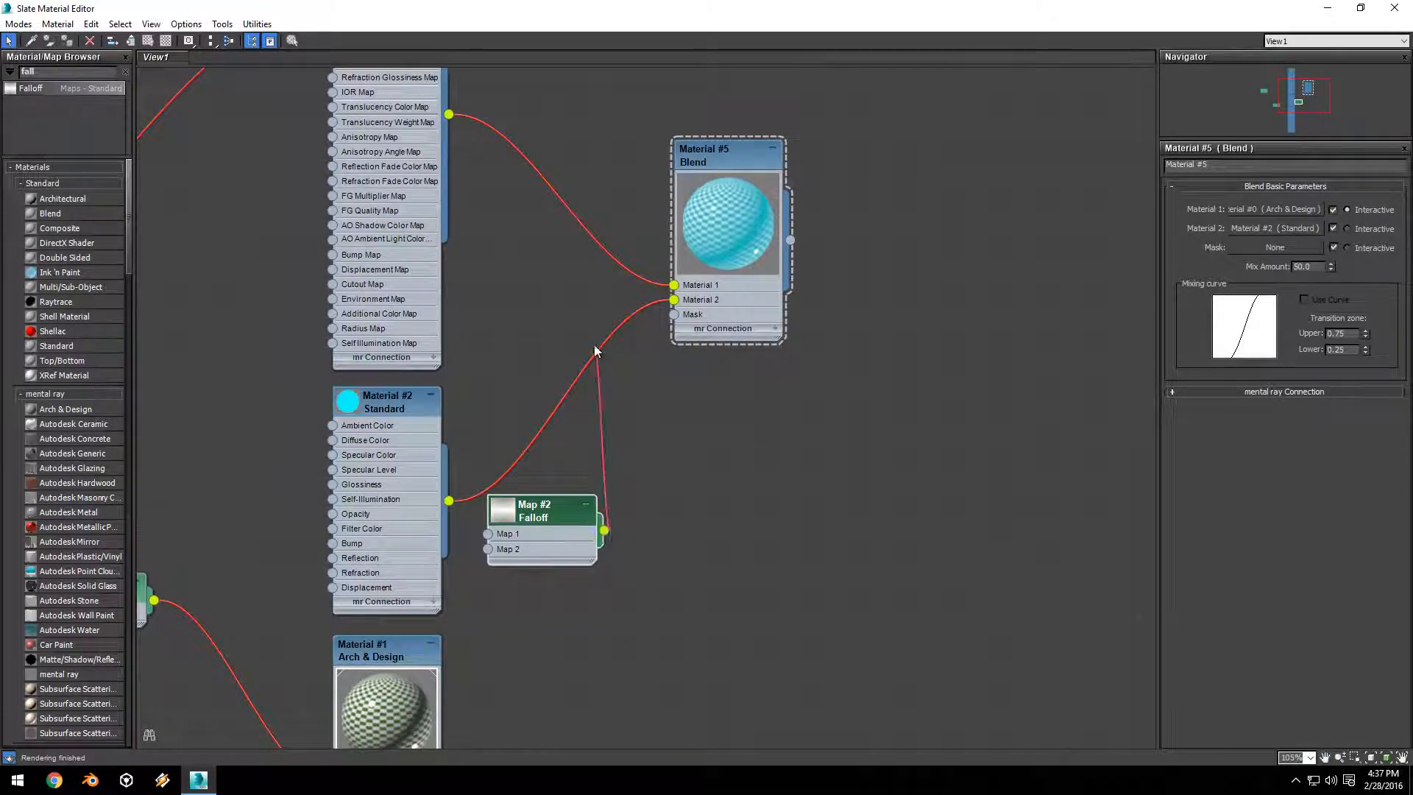
pyautogui.moveTo(603, 531); pyautogui.dragTo(674, 315)
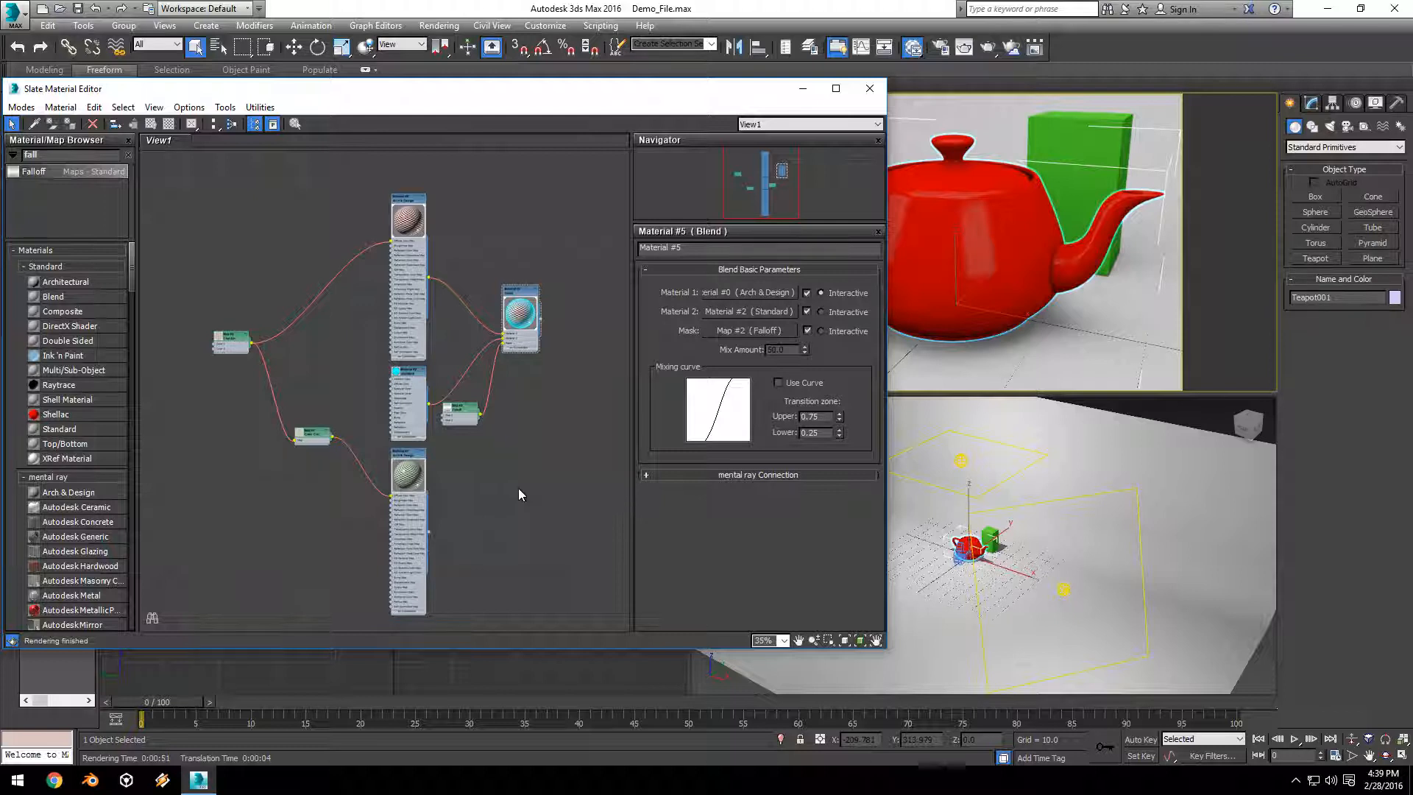
pyautogui.moveTo(531, 517)
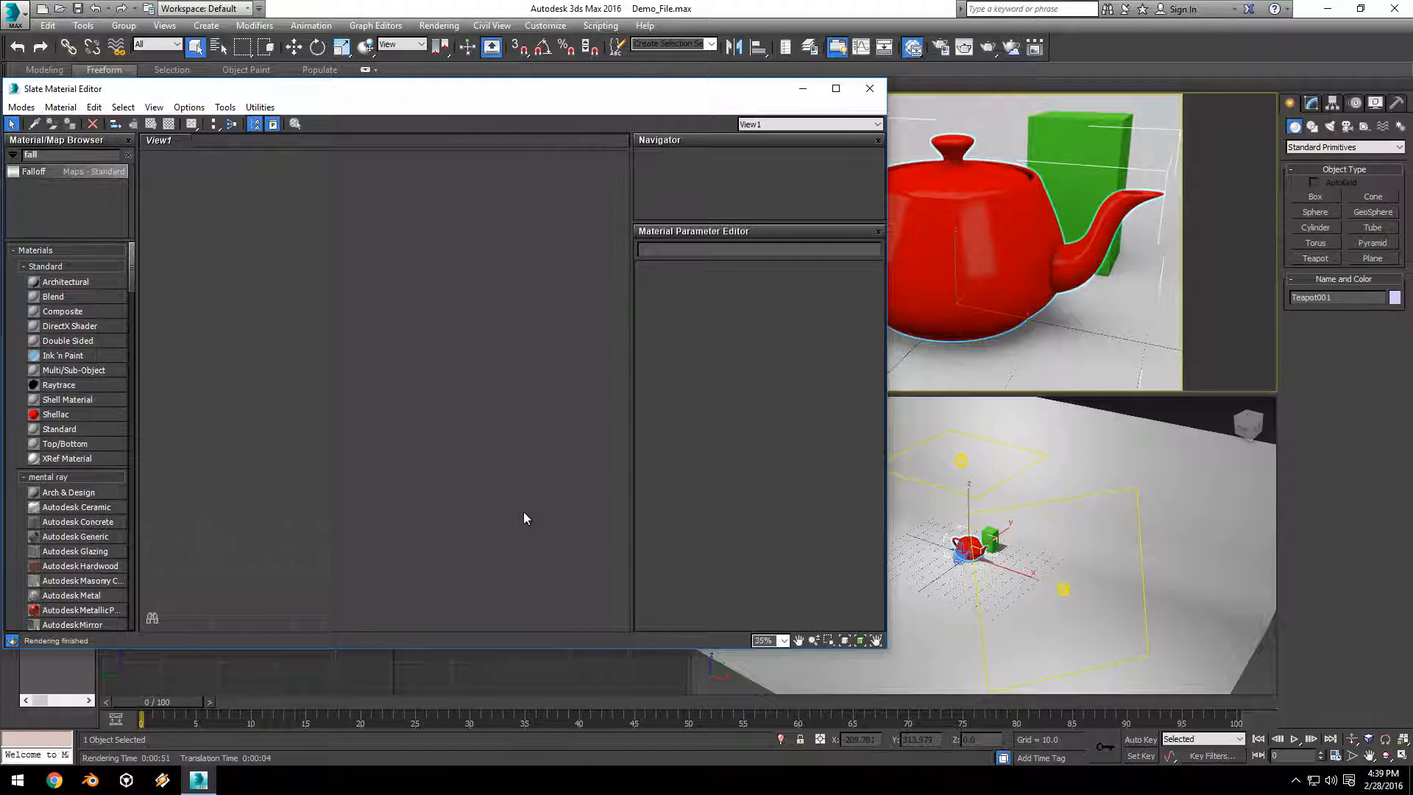
pyautogui.moveTo(518, 462)
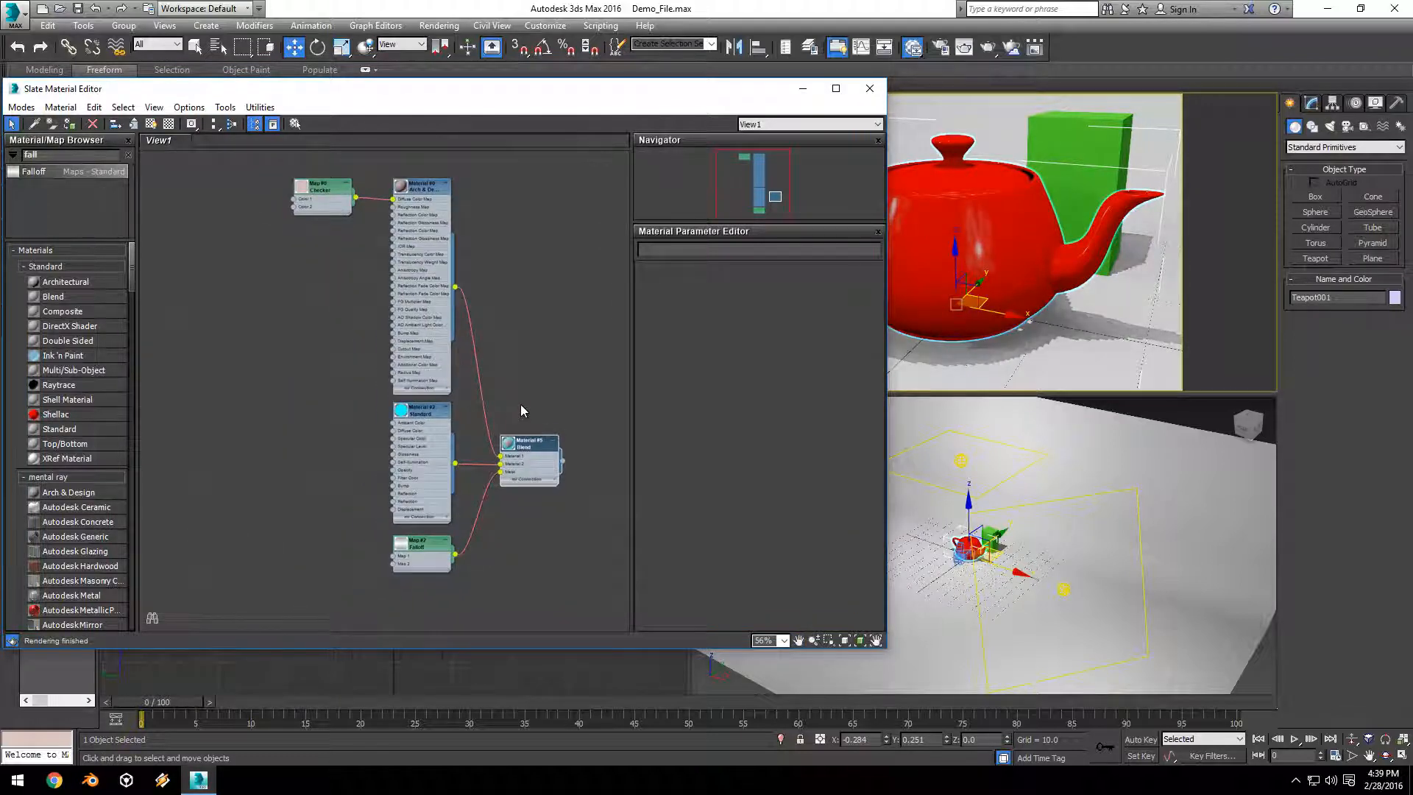
# Zoom out the Slate view to see the whole Blend network of the teapot
pyautogui.scroll(-3)
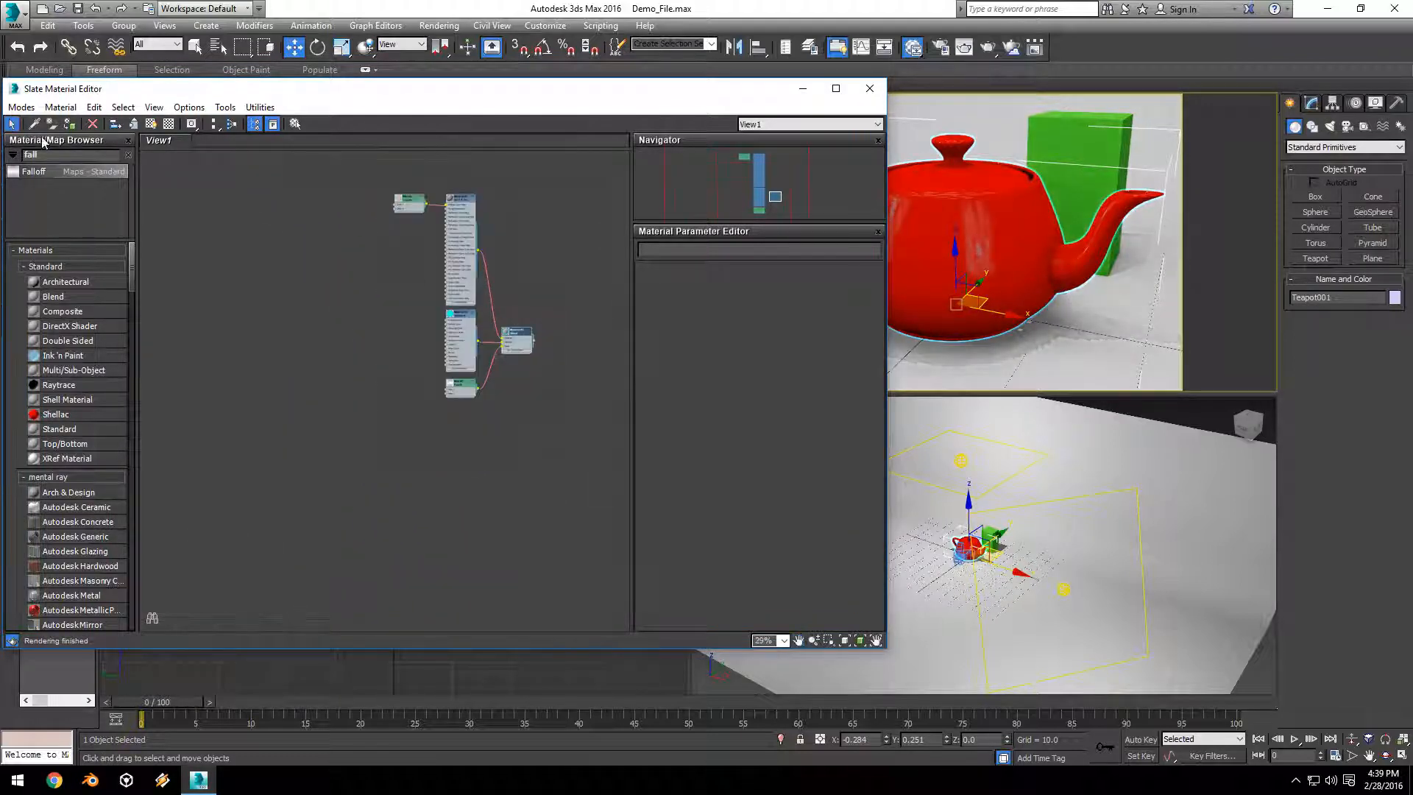